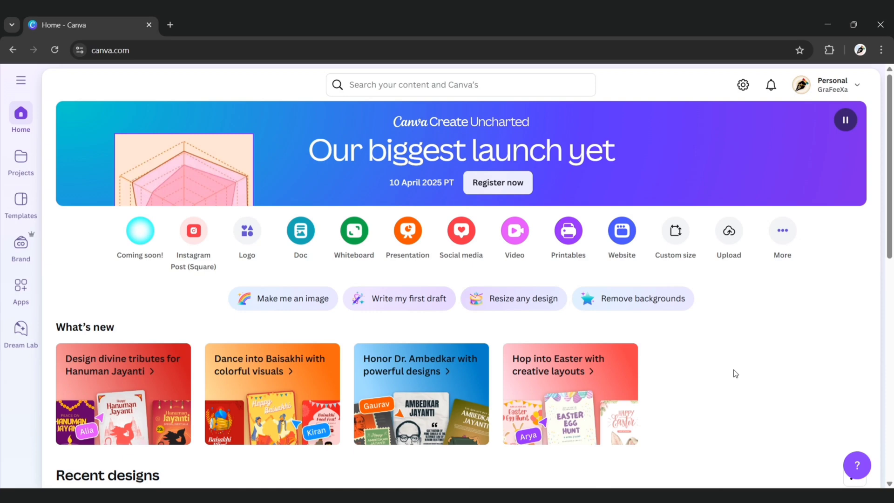
- Create a new custom-size design of 1080 × 1080 px
left_click(675, 230)
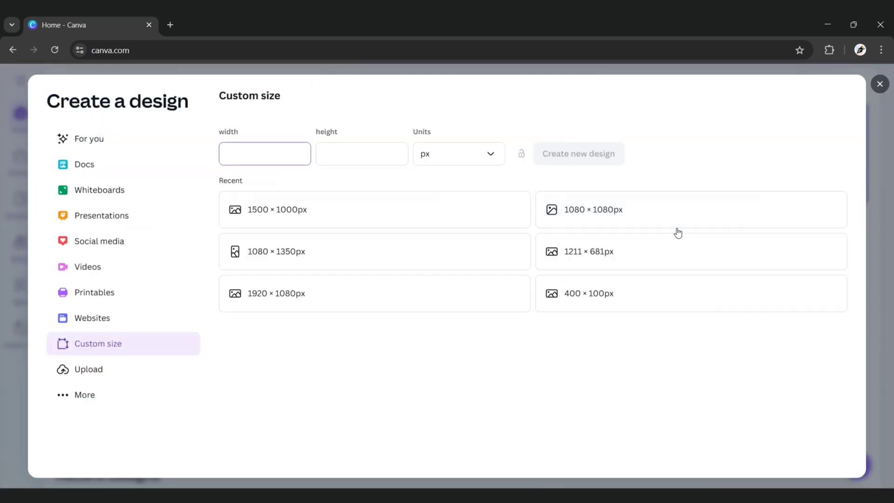
type("1080")
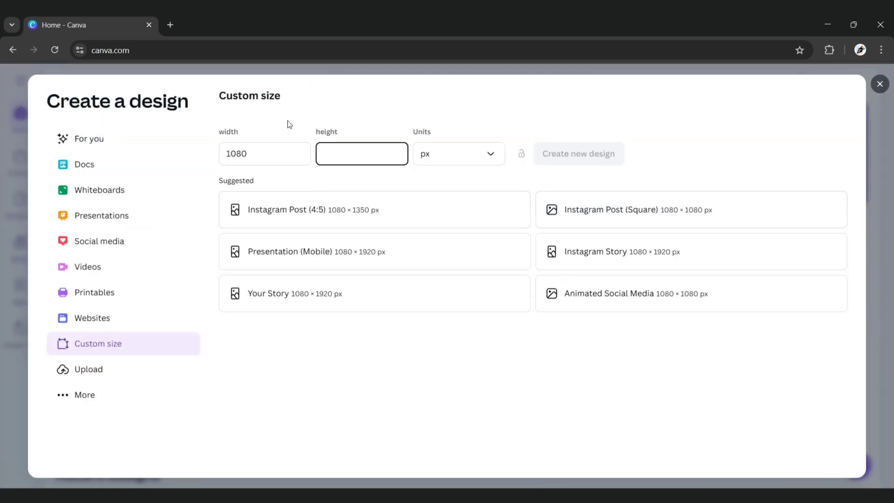
type("1080")
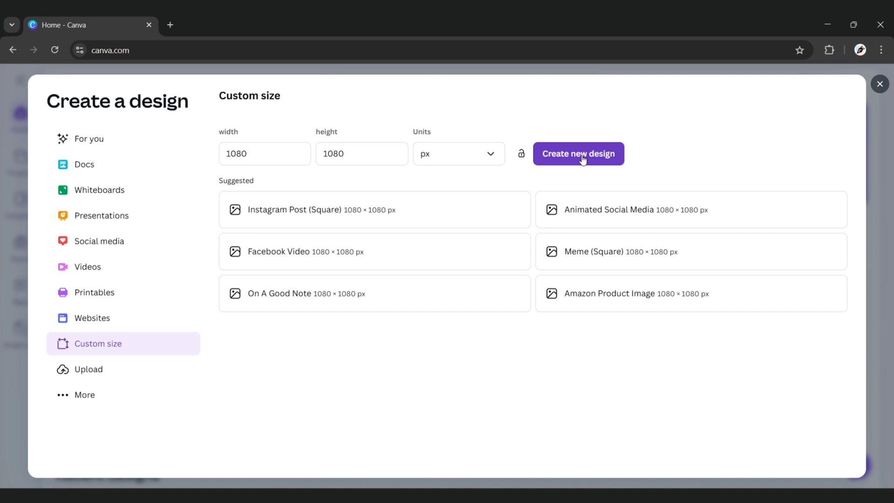
left_click(580, 154)
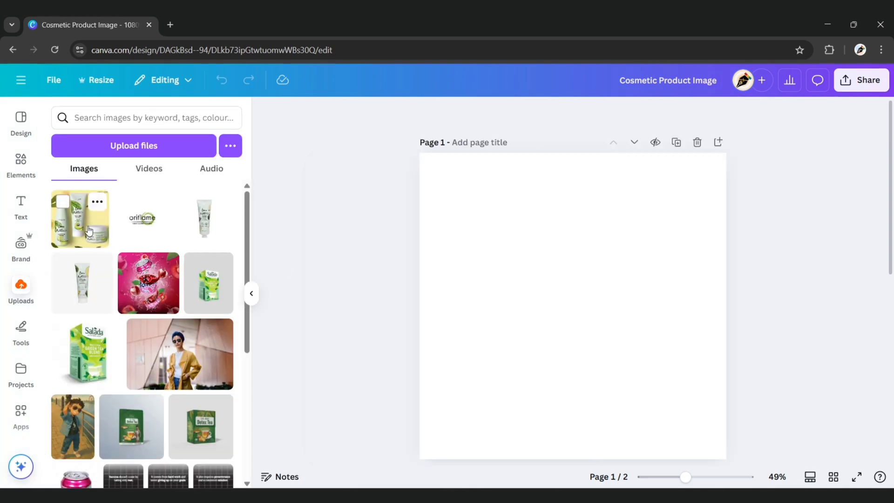
- Place the uploaded Oriflame photo, remove its background and Magic-Erase the jar
double_click(80, 218)
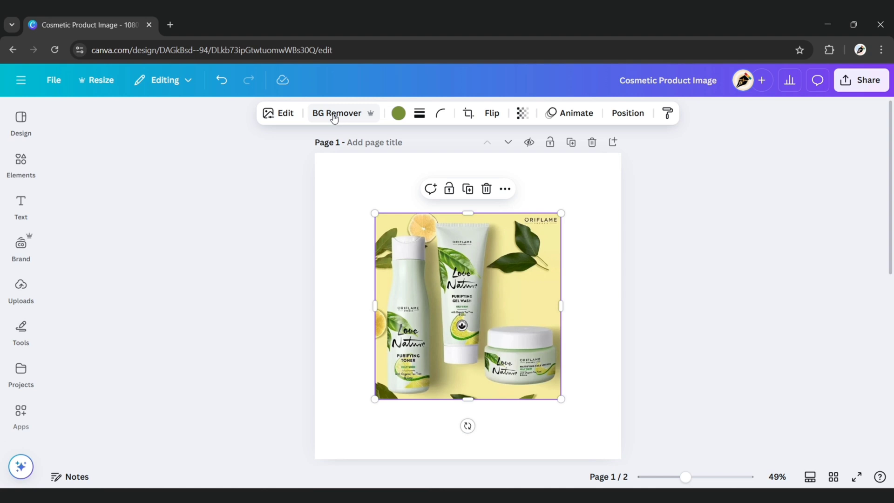
left_click(336, 112)
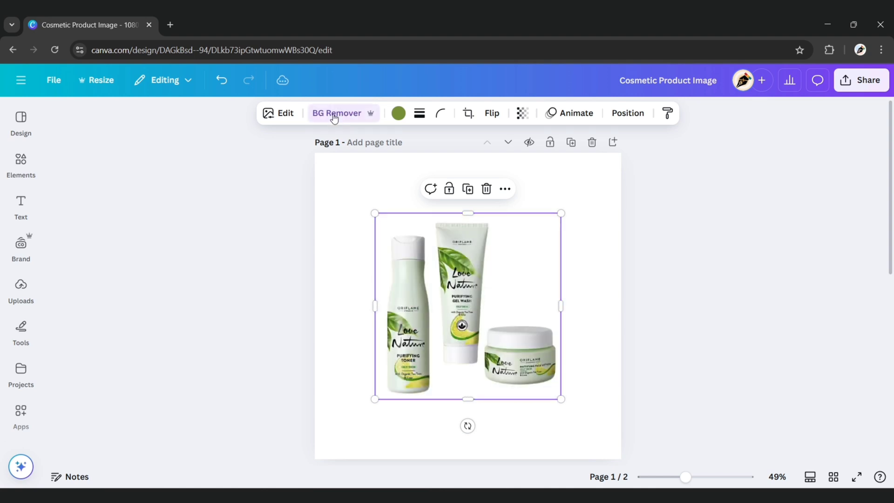
mouse_move(297, 122)
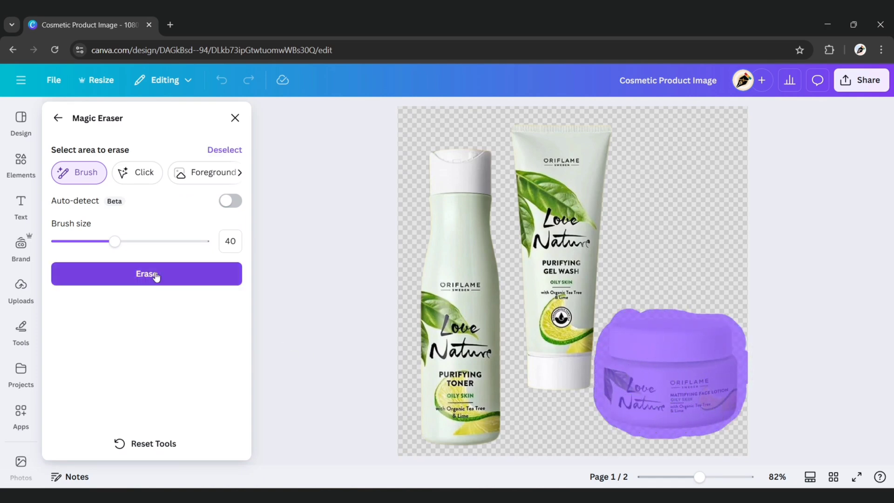
left_click(146, 274)
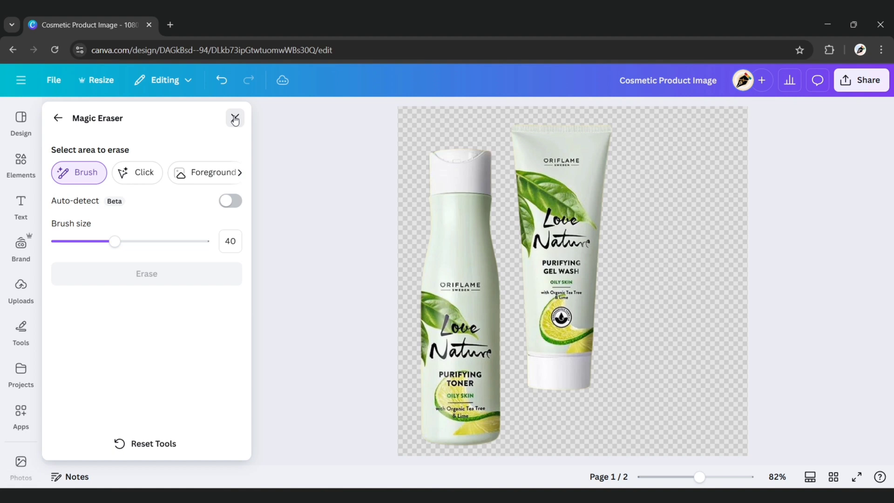
left_click(234, 120)
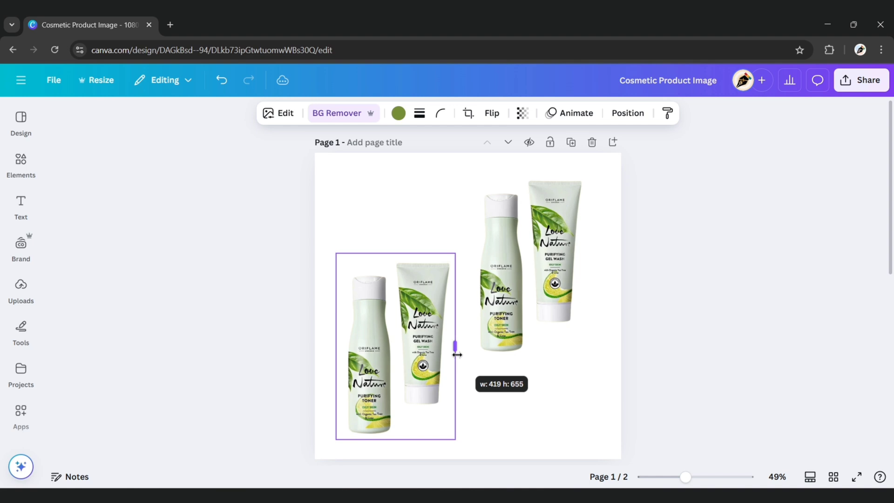
- Crop the duplicated product image down so it shows only a single product
left_click_drag(456, 346, 430, 411)
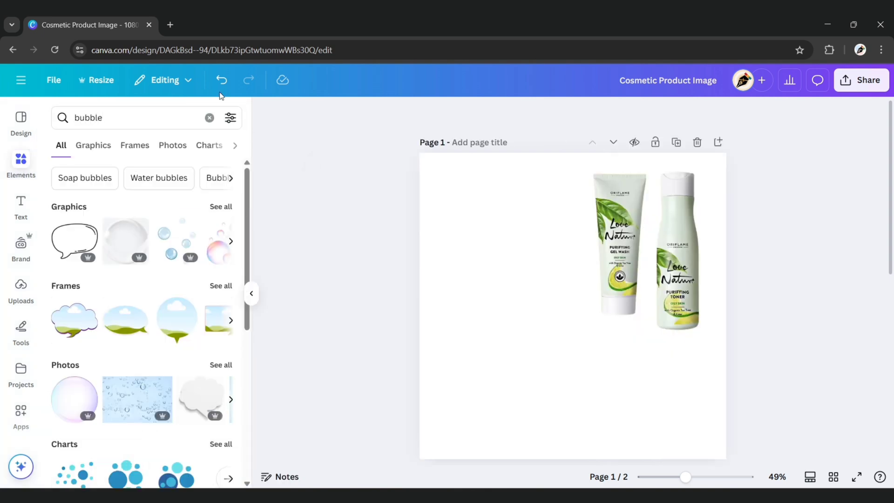
- Add a transparent 'bubble' graphic, enlarge it around the products and tilt the gel wash inside it
left_click(93, 145)
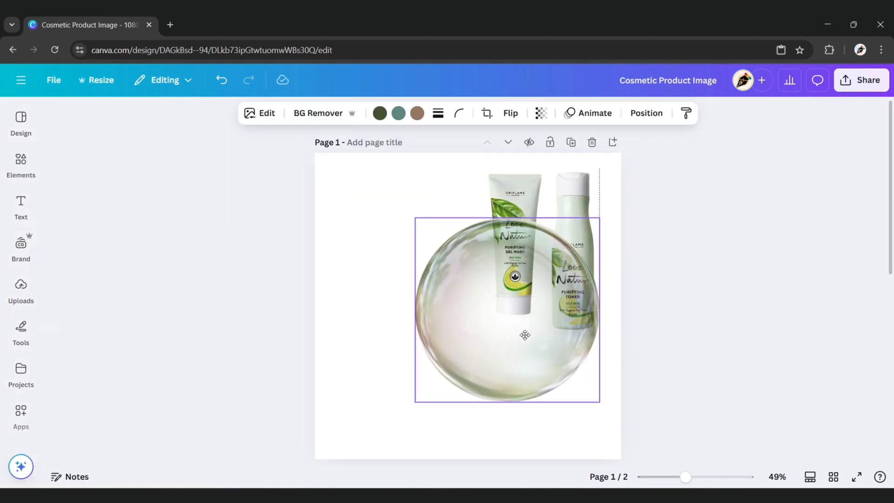
left_click_drag(524, 335, 494, 340)
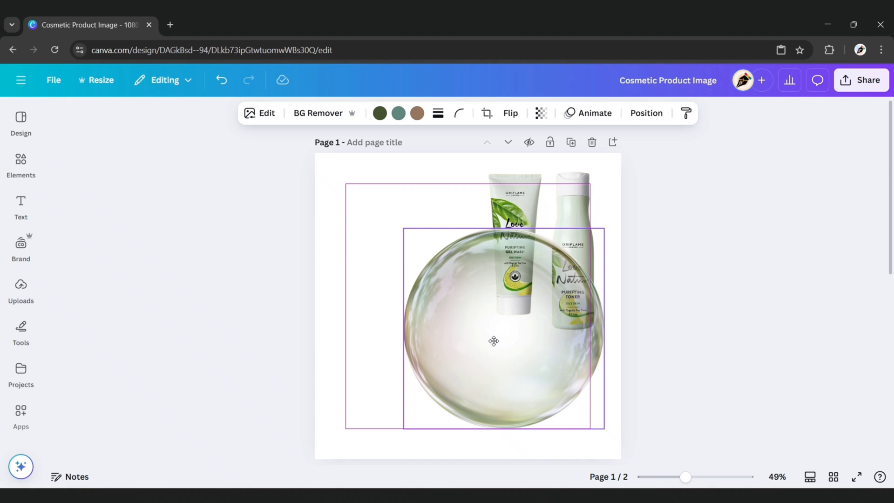
left_click(518, 269)
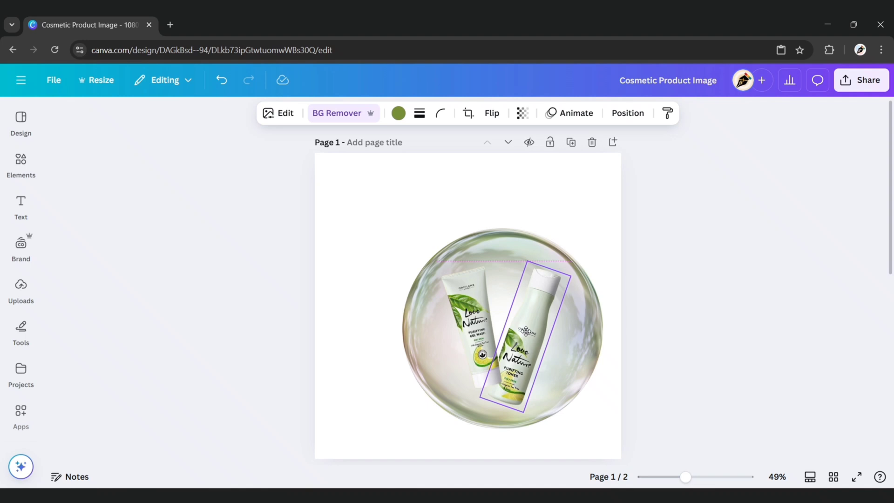
left_click_drag(568, 262, 489, 257)
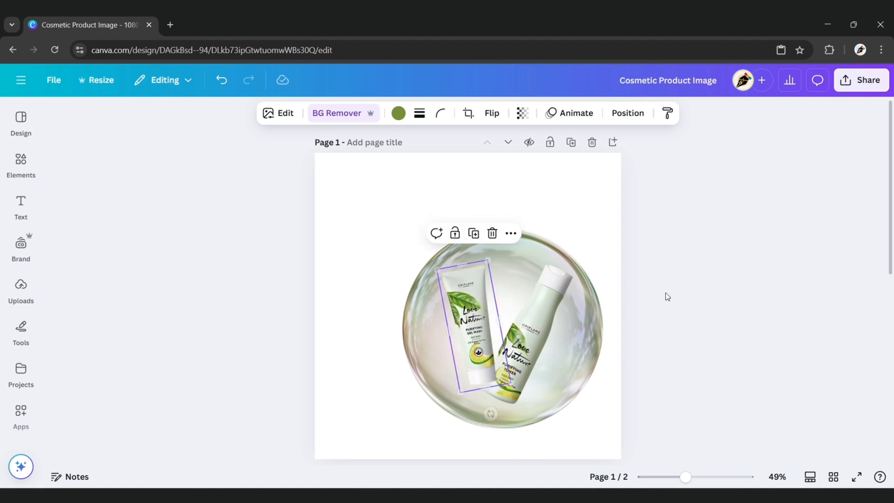
- Find a 'black shadow' graphic in Elements and place it beneath the tilted products
left_click(21, 160)
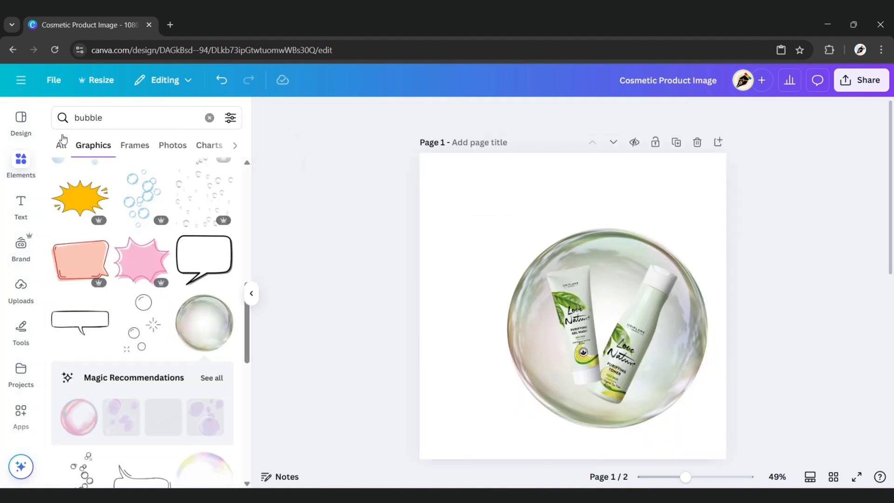
type("black shadow")
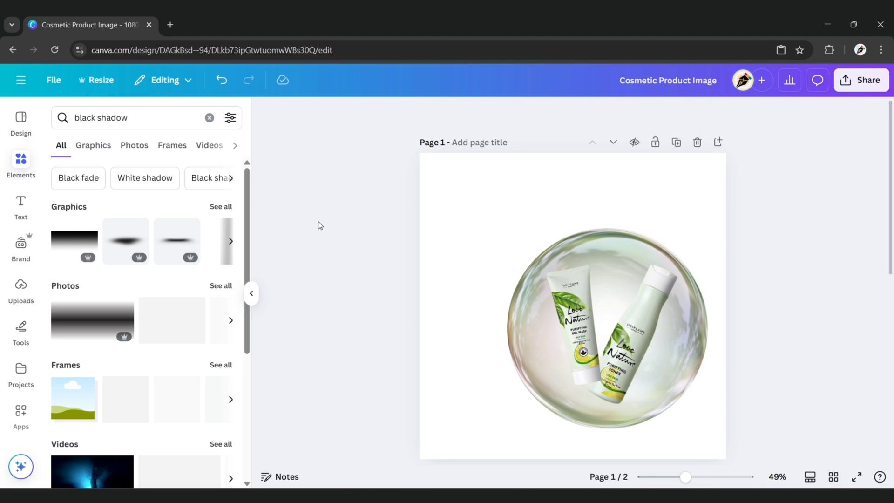
left_click(94, 146)
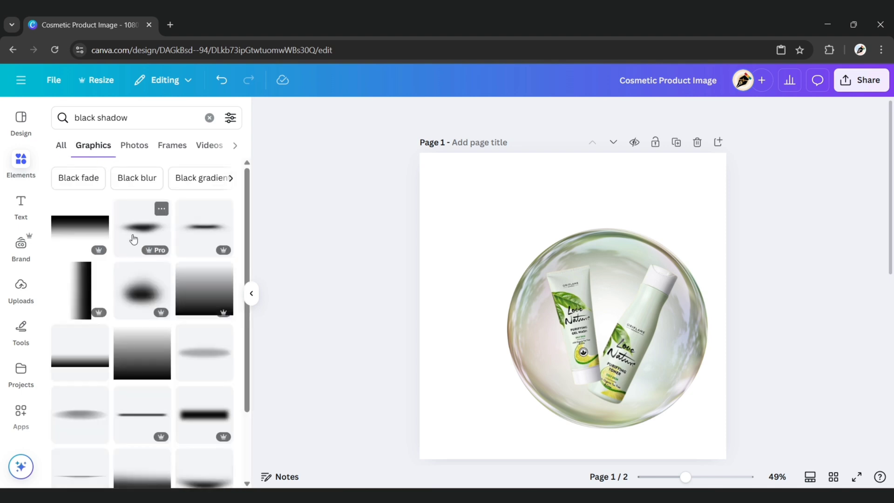
scroll("down", 3)
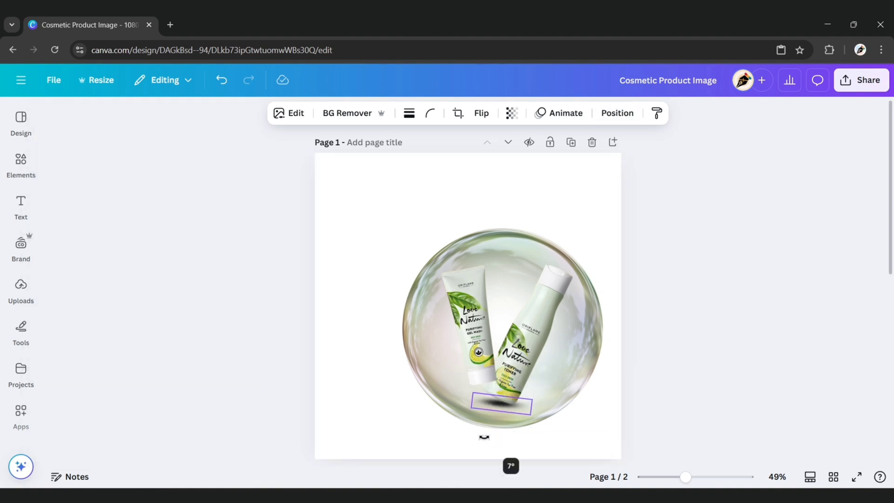
left_click(682, 382)
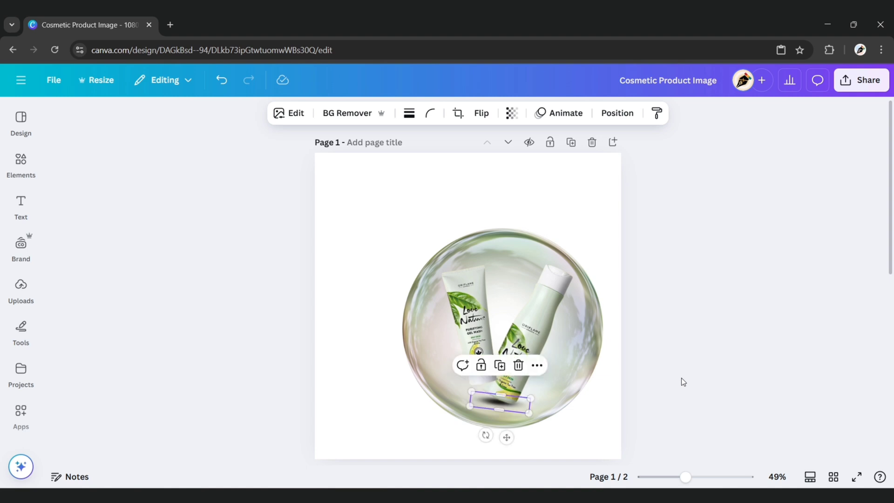
- Select the products with the shadow and adjust their layering via Position
left_click(381, 250)
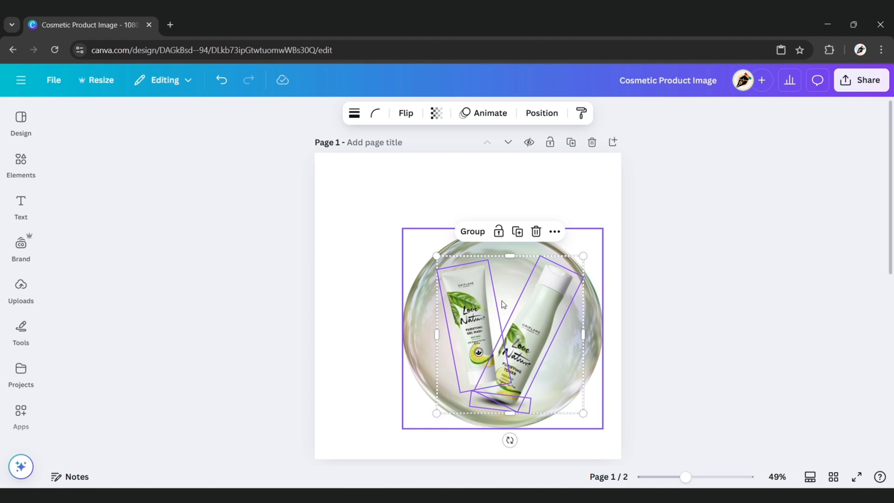
left_click(542, 112)
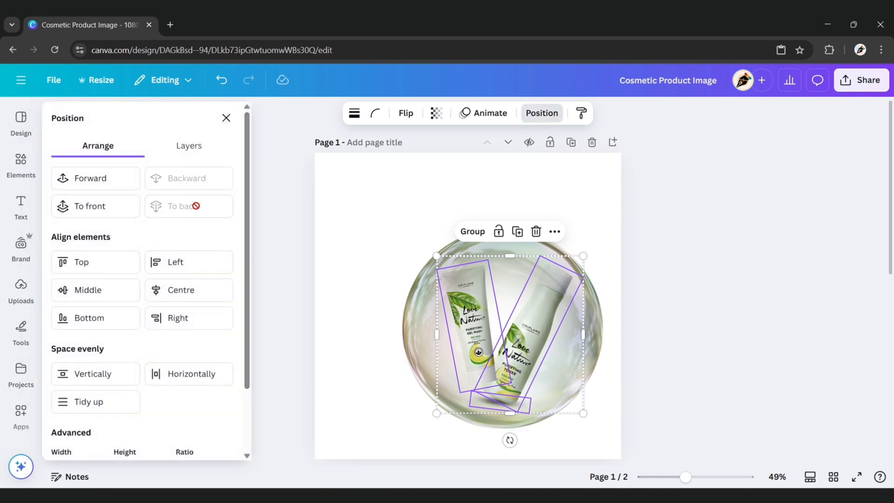
left_click(226, 117)
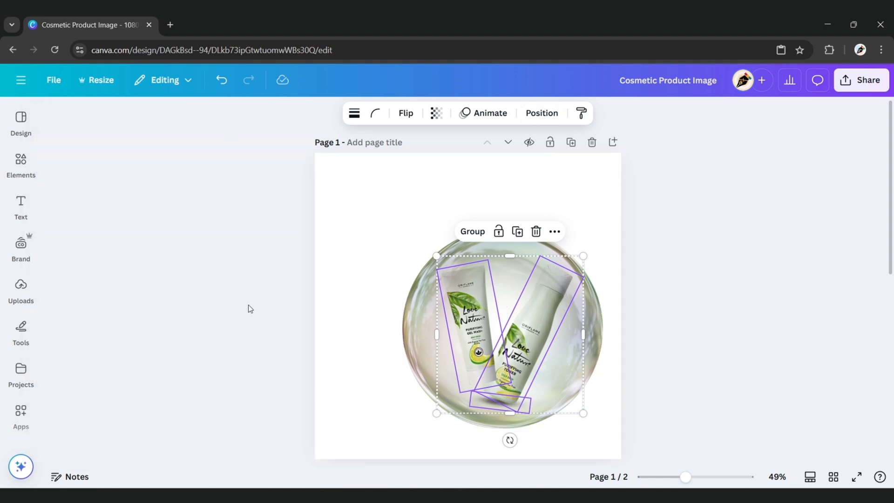
left_click(251, 308)
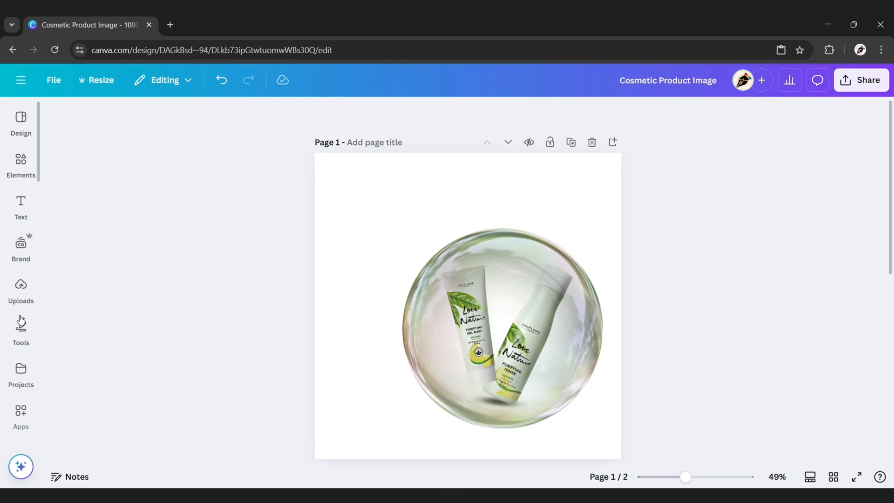
- Search Photos for 'green gradient background' filtered to Square and set a grey-green gradient as the page background
left_click(21, 349)
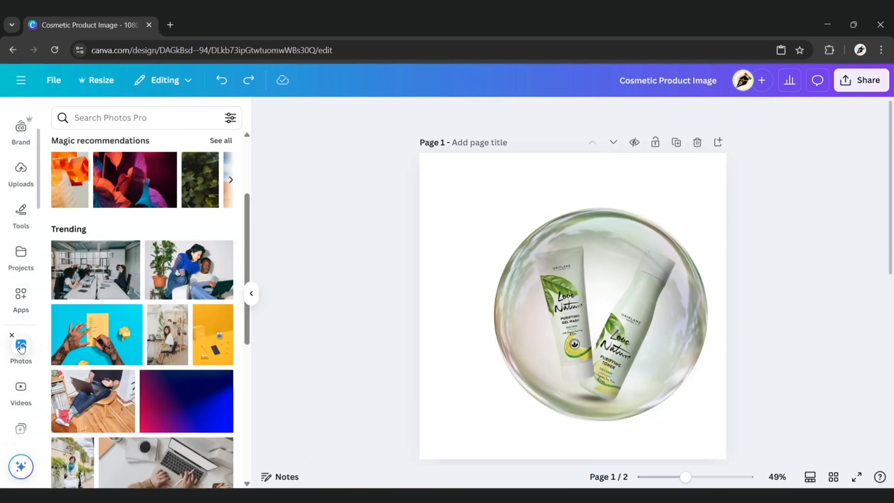
type("green gradient background")
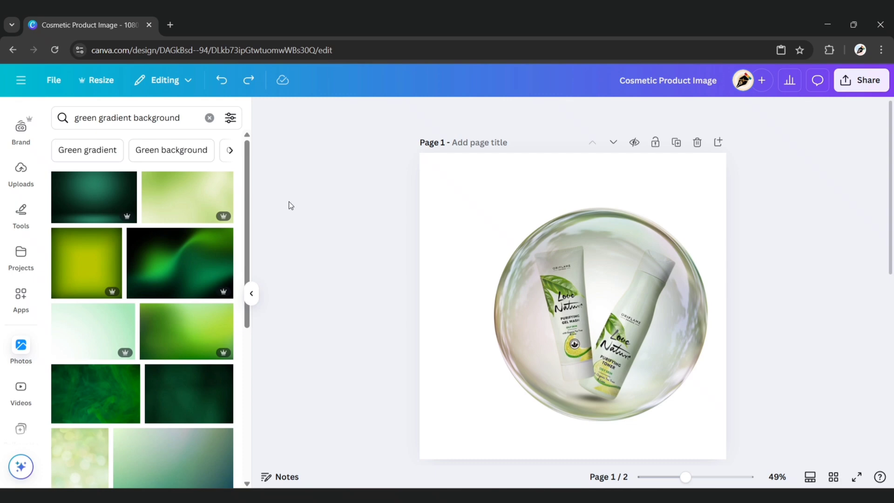
left_click(230, 118)
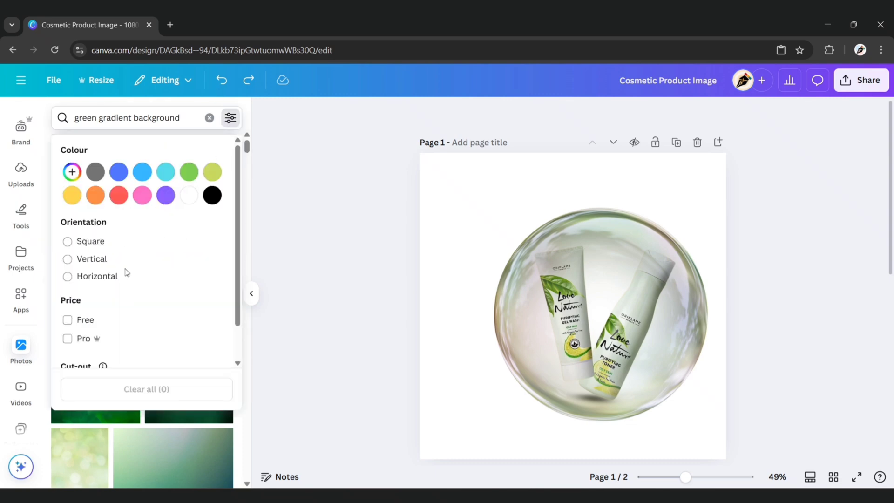
left_click(67, 241)
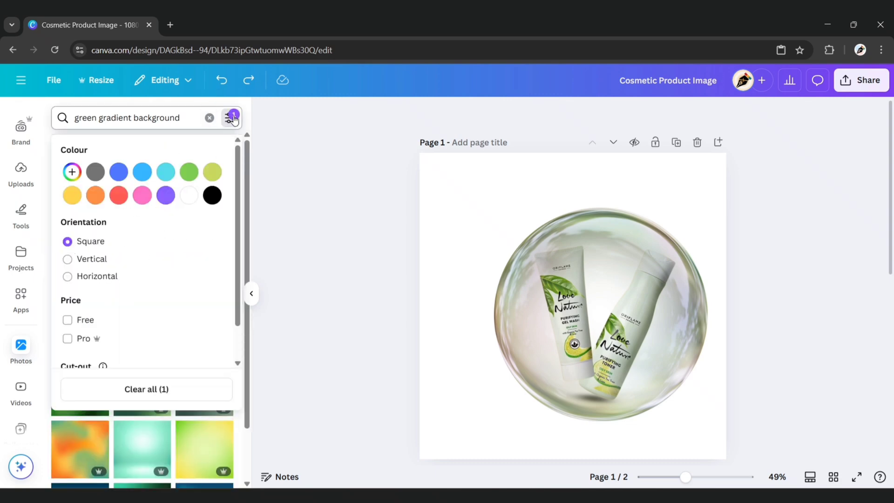
left_click(232, 117)
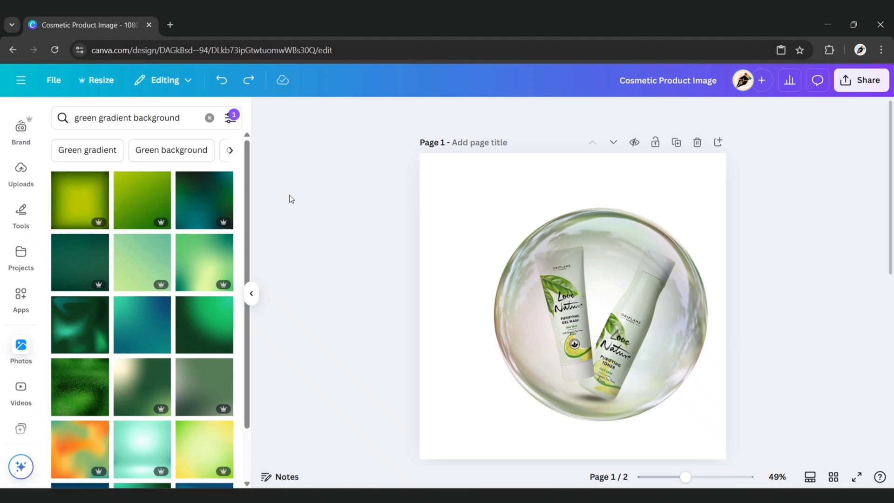
scroll("down", 3)
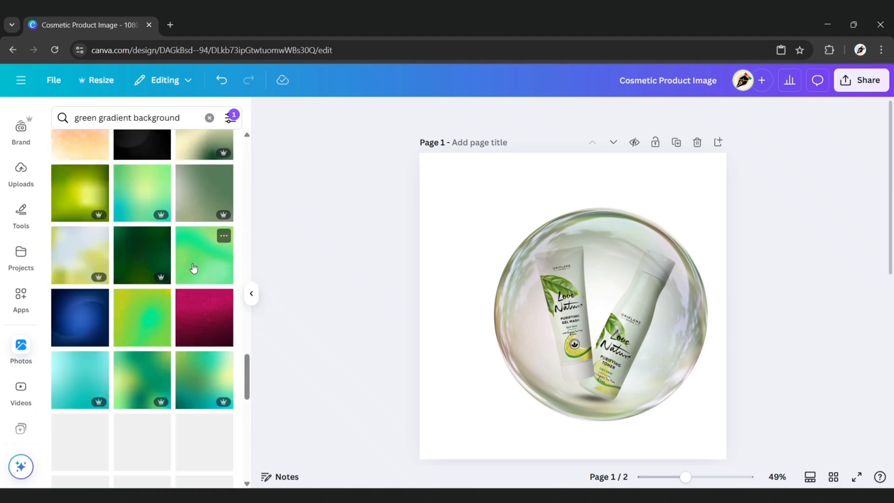
left_click(205, 255)
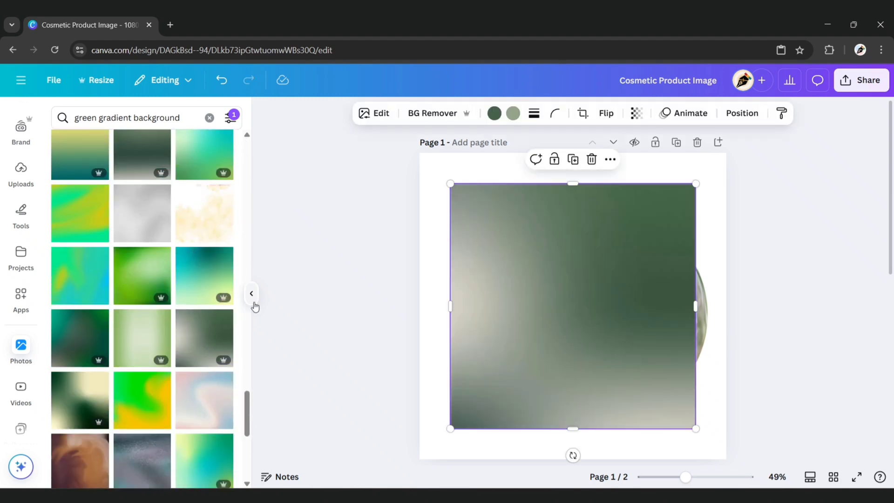
left_click(606, 112)
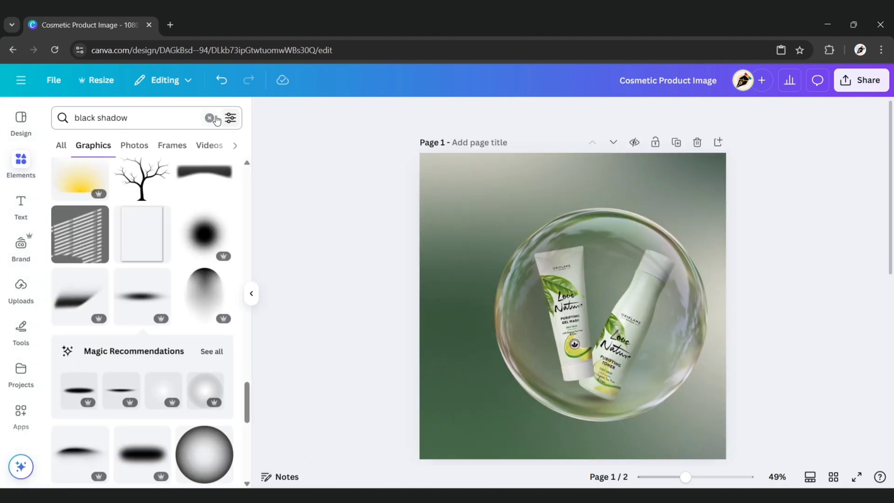
- Add a 'bubble lights' bokeh graphic, enlarge it over the page and set its transparency to 10
type("bubble lights")
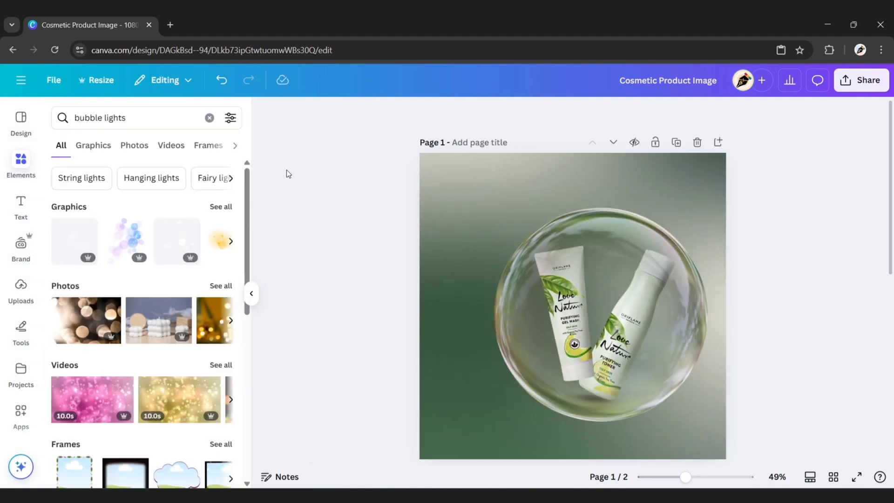
left_click(93, 146)
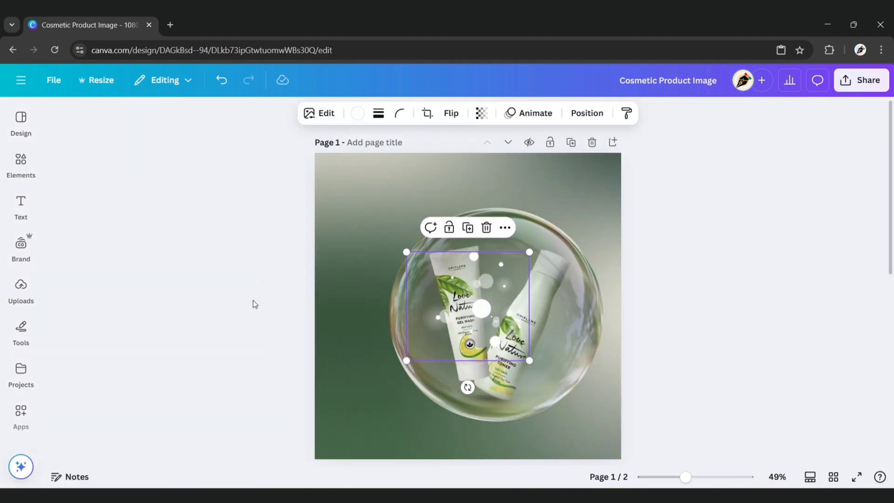
left_click(450, 113)
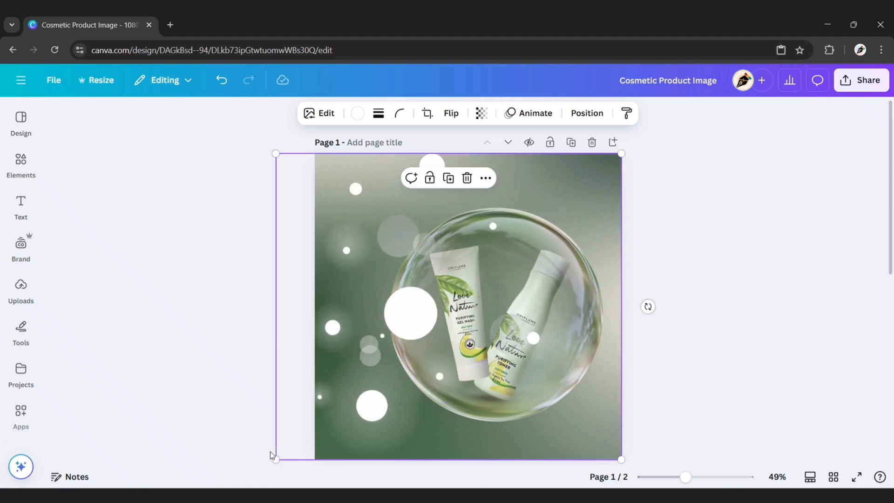
left_click(482, 113)
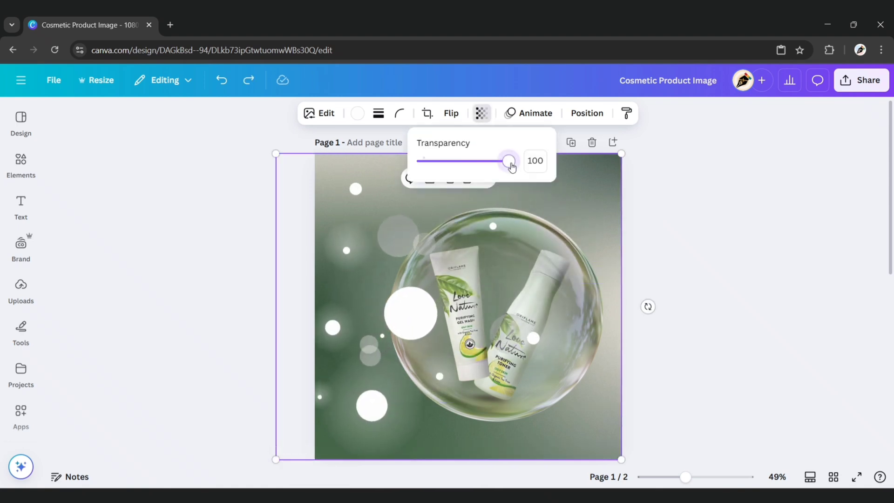
left_click_drag(510, 161, 432, 161)
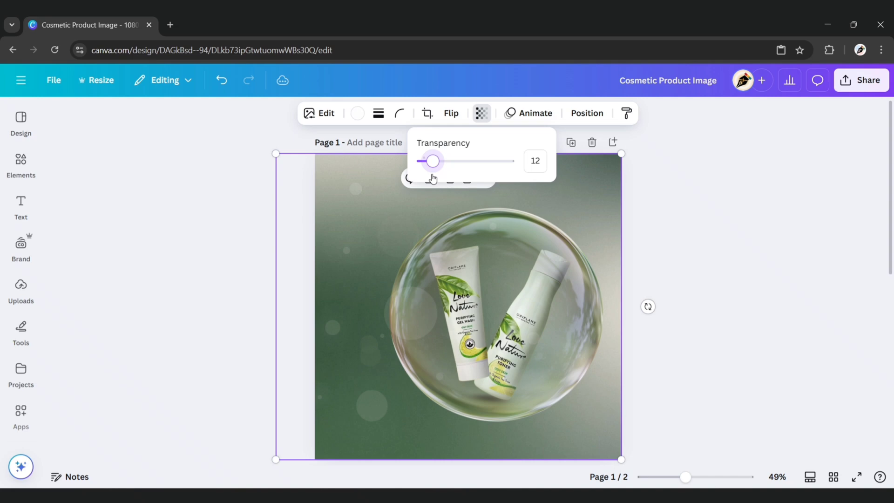
left_click_drag(433, 161, 430, 161)
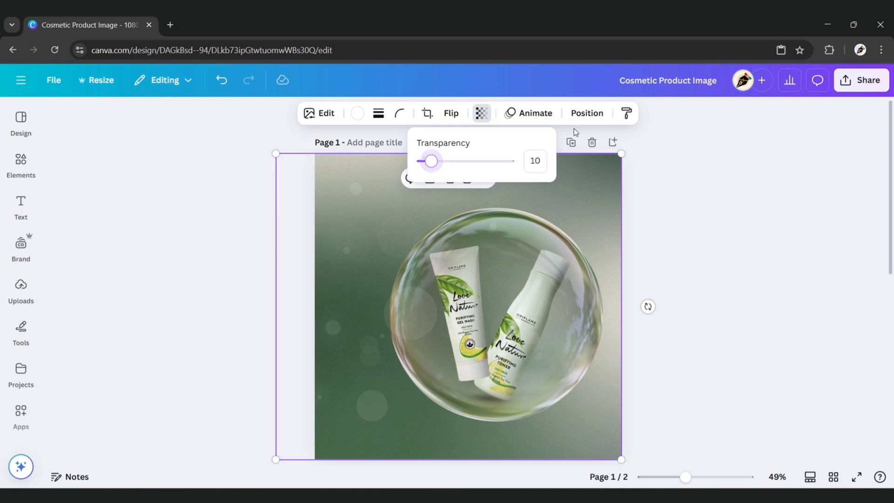
left_click(586, 112)
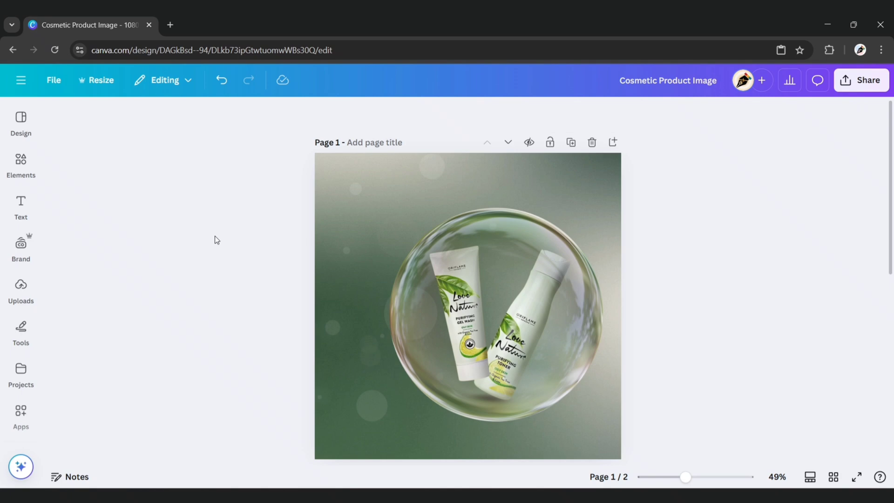
left_click(492, 267)
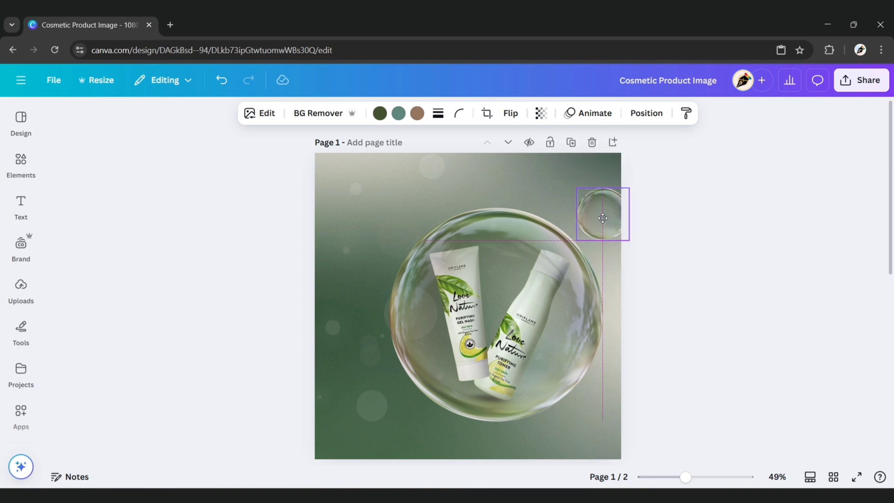
- Shrink the small bubble at the top right and move a copy into the bottom-right corner
left_click(602, 218)
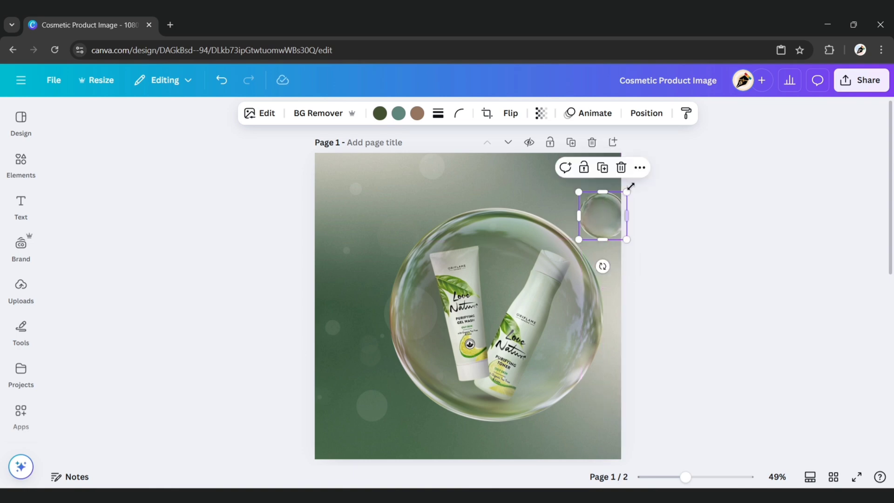
left_click_drag(600, 216, 373, 256)
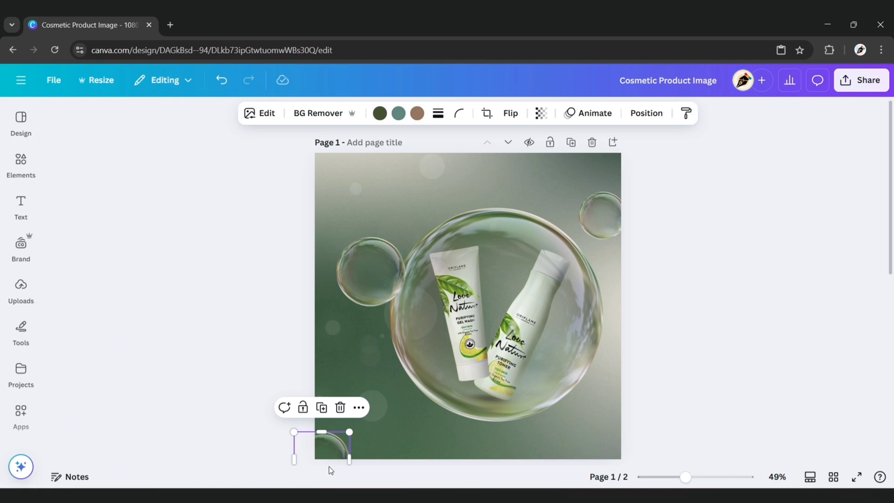
left_click_drag(322, 445, 621, 422)
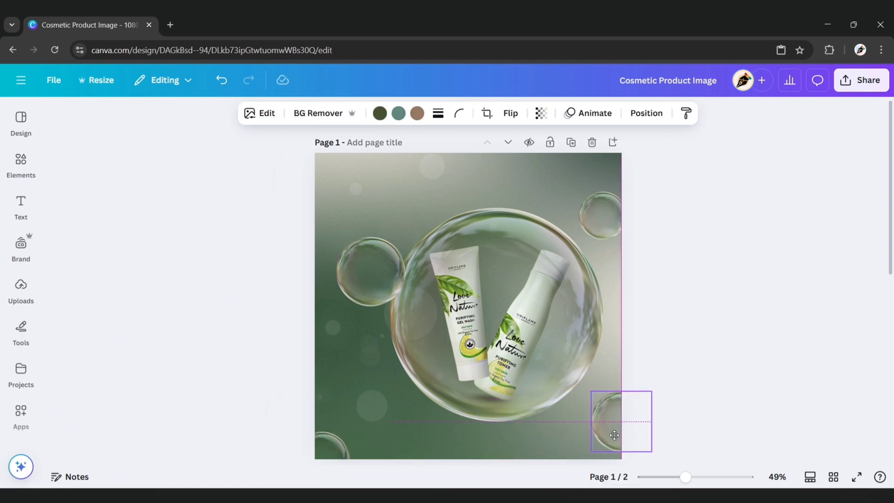
left_click(163, 287)
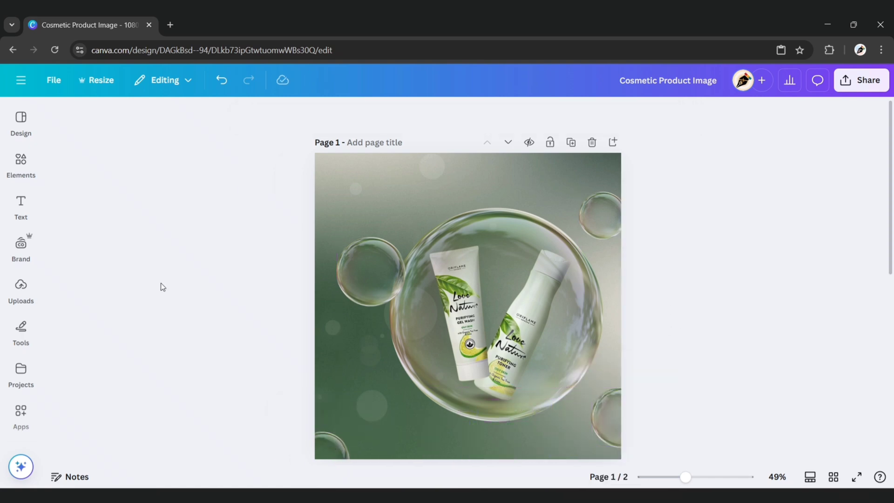
left_click(20, 160)
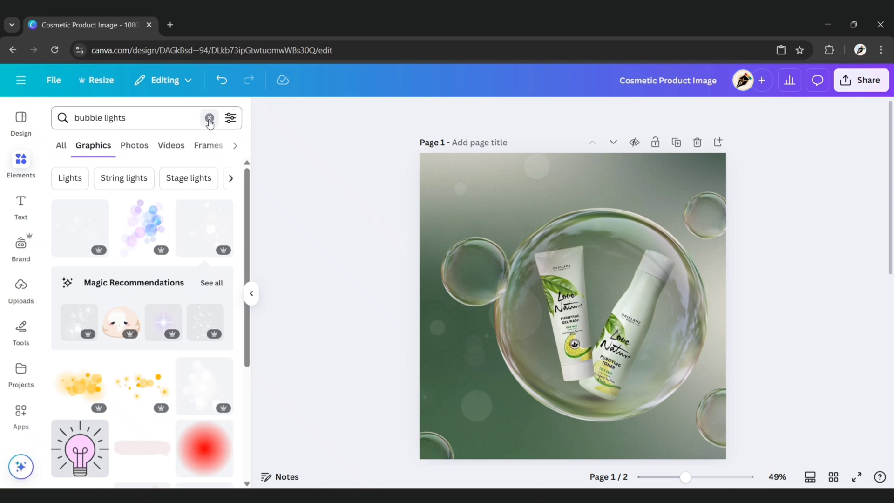
- Add a 'soap foam with bubbles' graphic along the bottom edge of the page
type("soap foam with bubb")
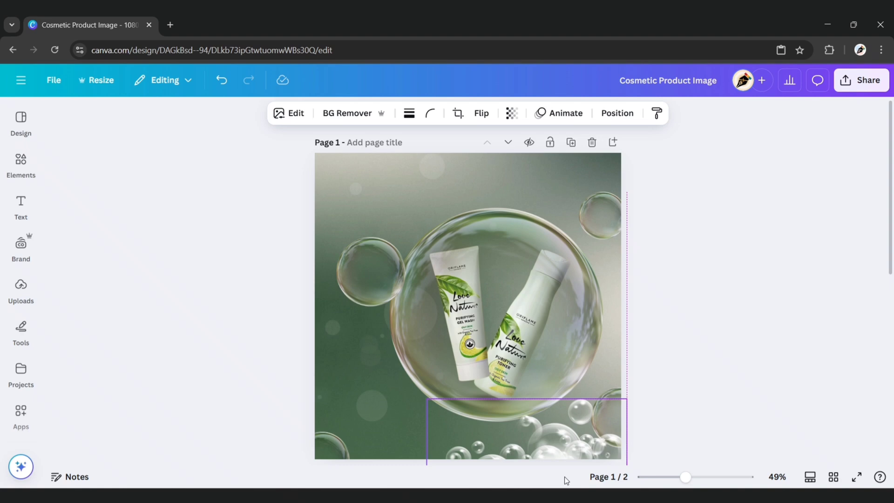
left_click(227, 249)
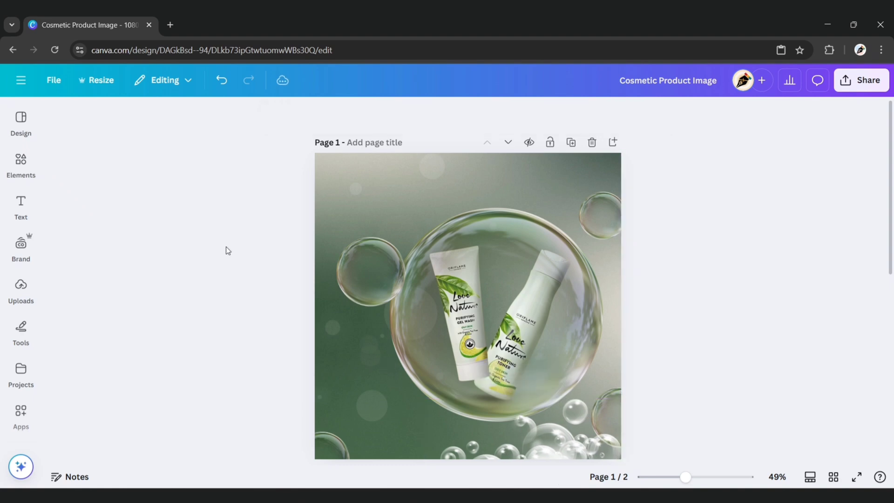
left_click(20, 160)
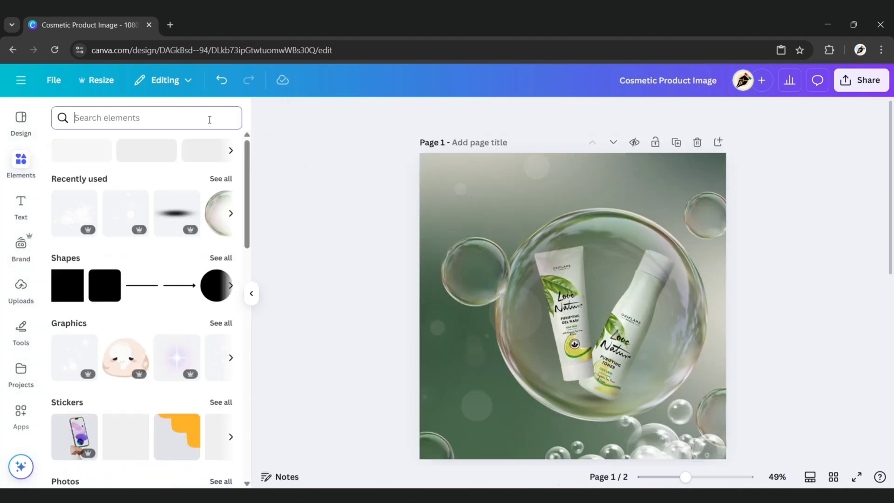
- Add a 'white light gradient fades' graphic over the bubble and send it to the back via Position
type("white light gradient fades")
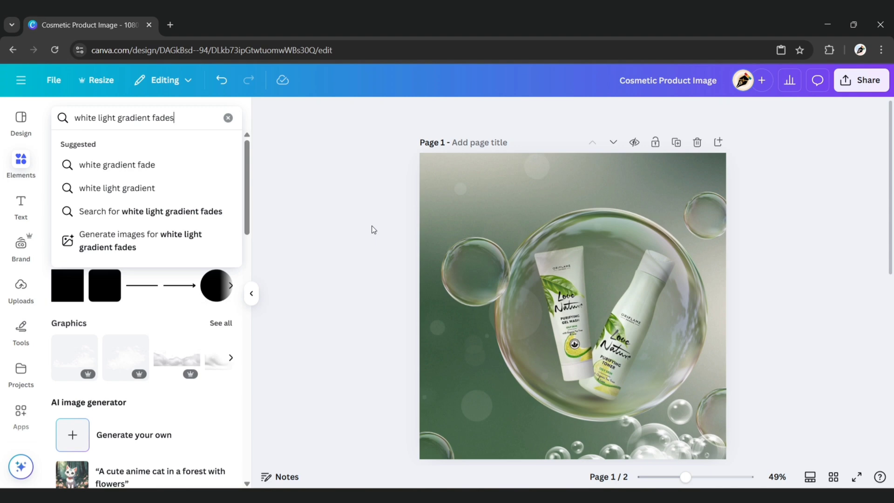
key("Enter")
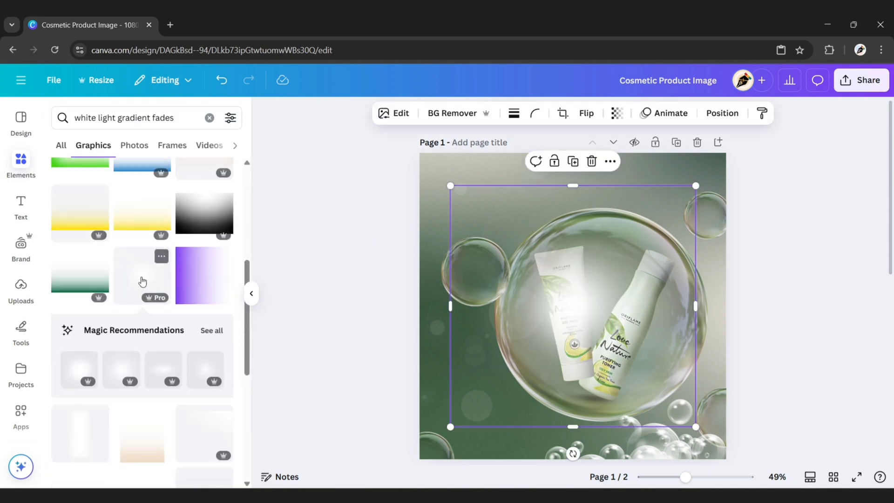
mouse_move(252, 294)
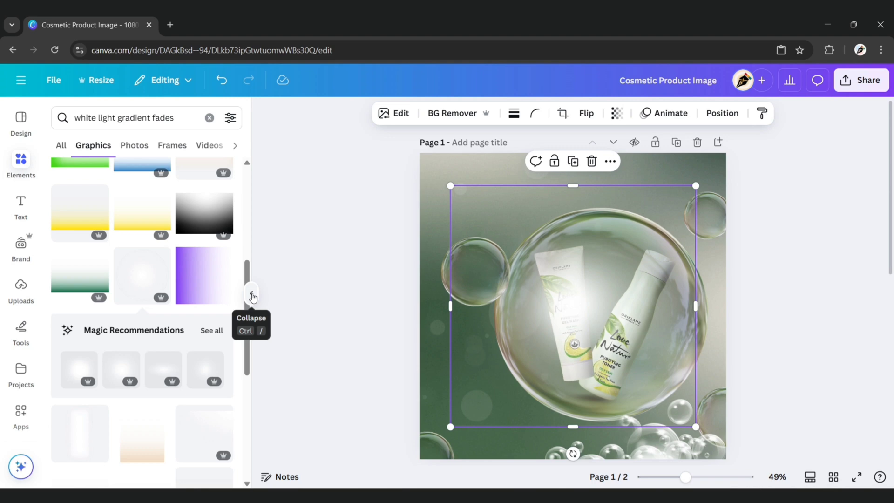
left_click(252, 295)
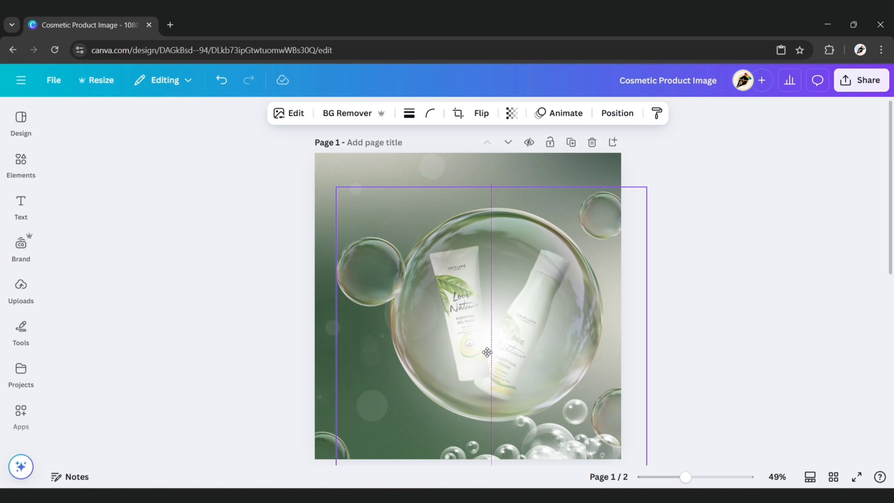
left_click(617, 113)
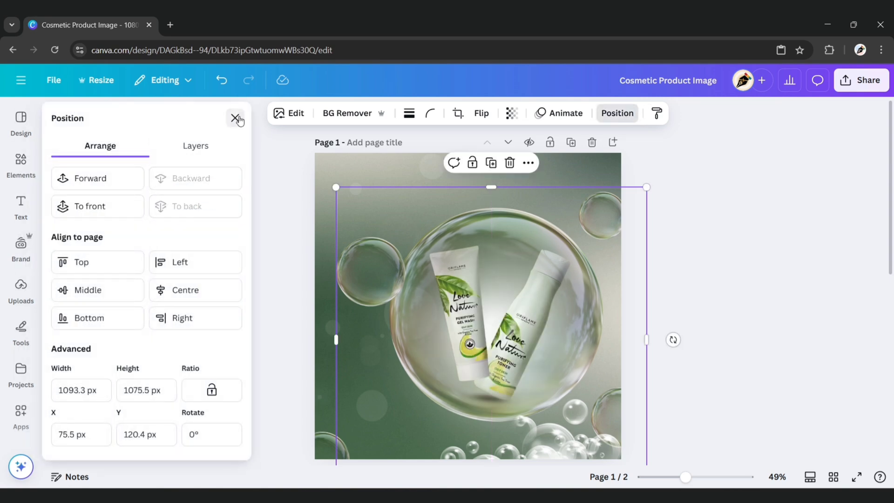
left_click(20, 206)
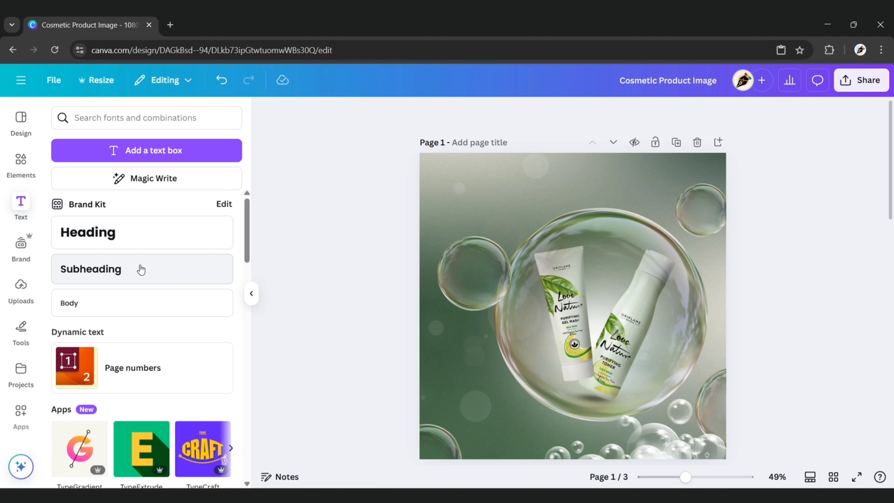
- Add a 'Tea Tree Oil' subheading in a thin Lato weight
left_click(141, 269)
type("Tea Tree O")
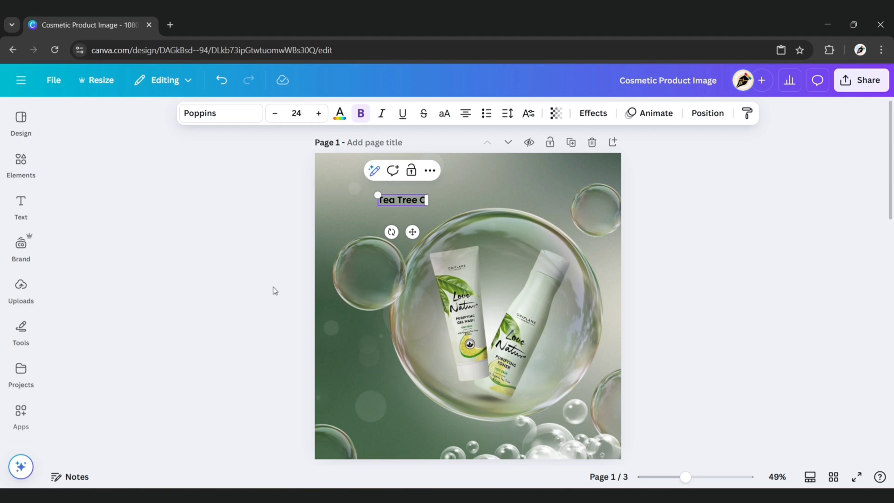
type("il")
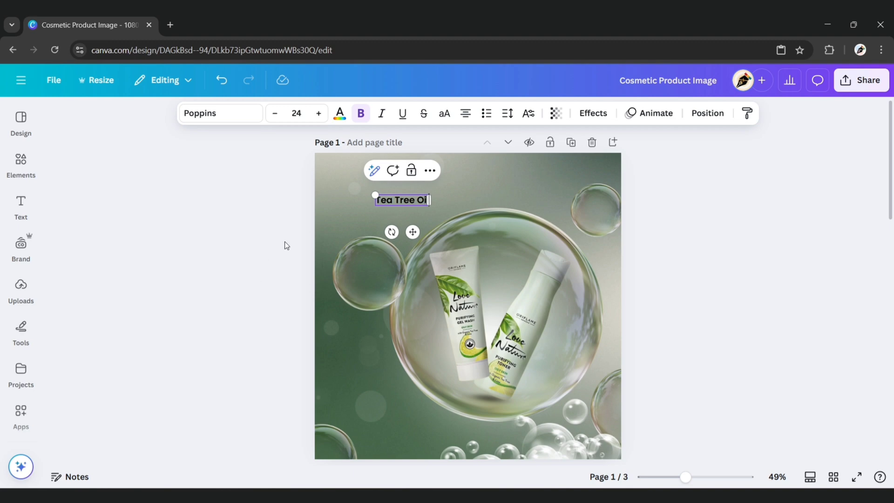
left_click(220, 113)
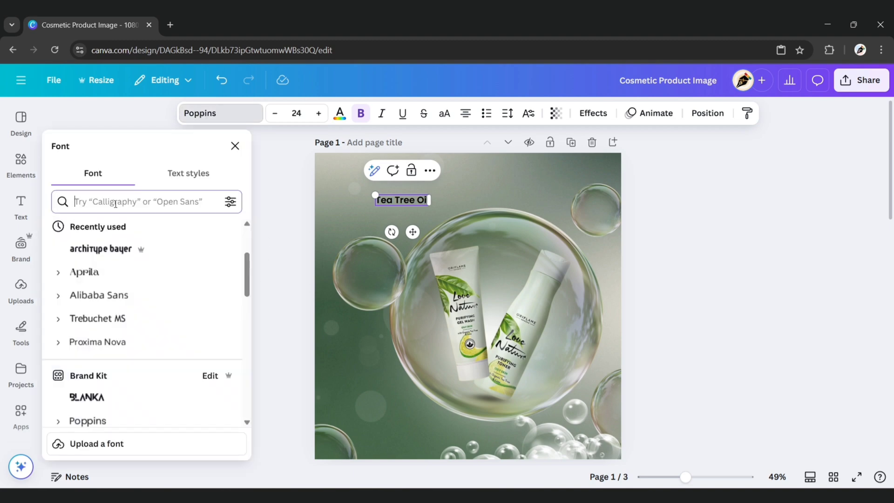
type("lato")
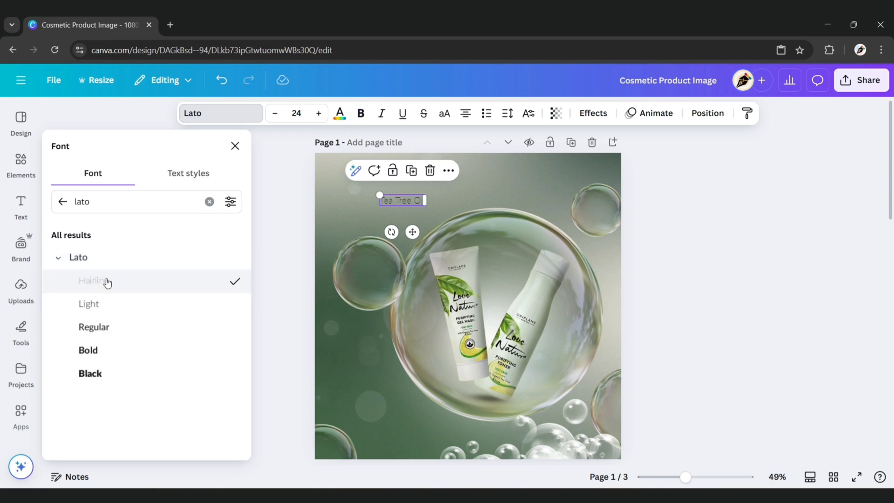
left_click(296, 113)
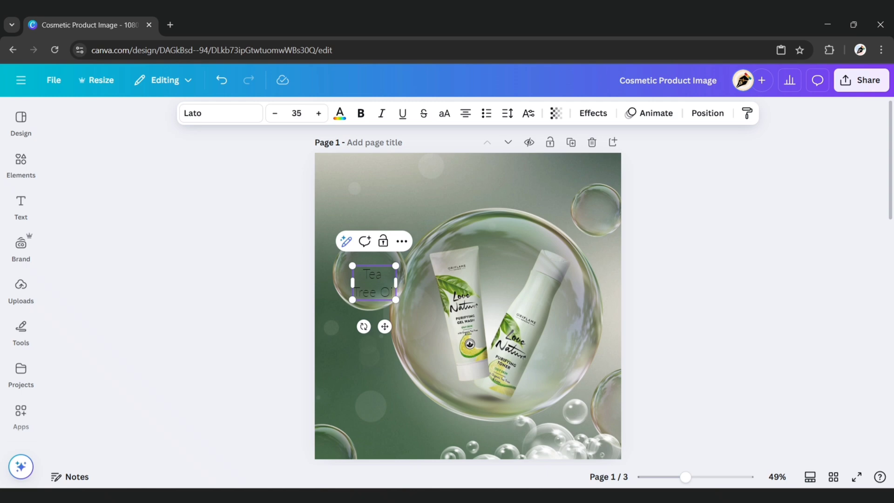
- Enlarge the label to size 35 and place it in the bubble left of the products
left_click(507, 113)
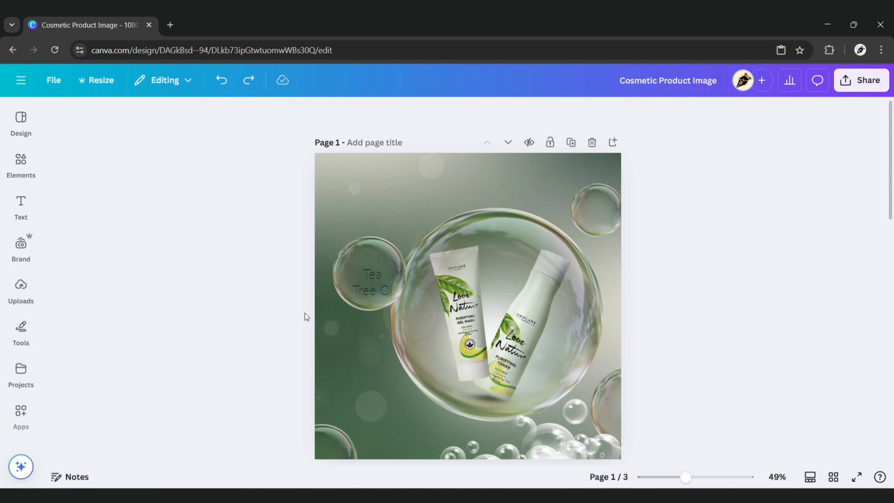
left_click(339, 113)
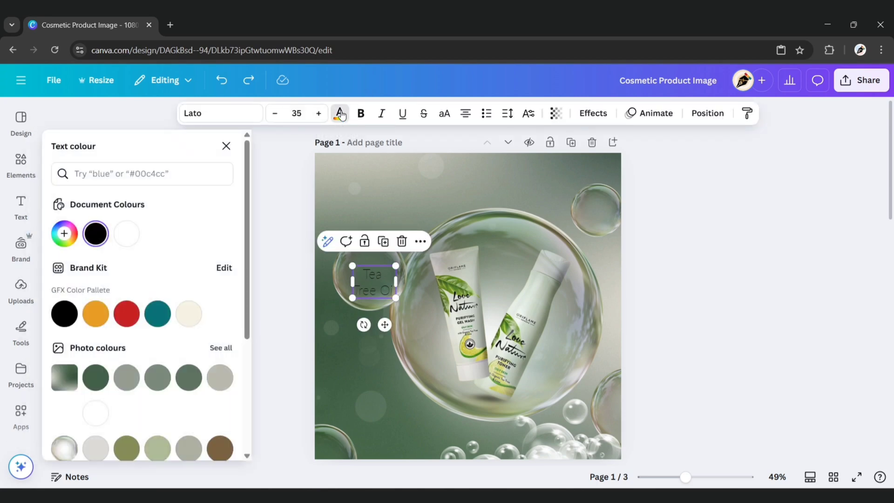
- Colour the label pale green #E5ECE3 and lower its transparency, then duplicate it toward the top right
left_click(64, 233)
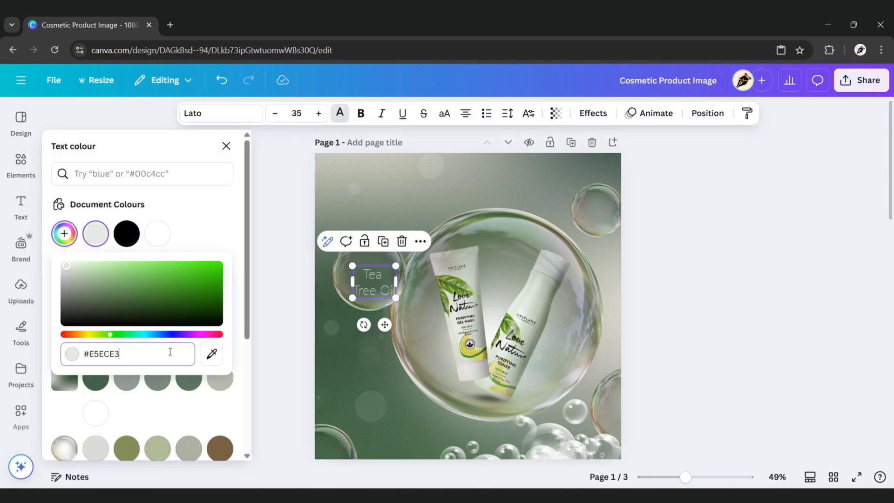
left_click(296, 283)
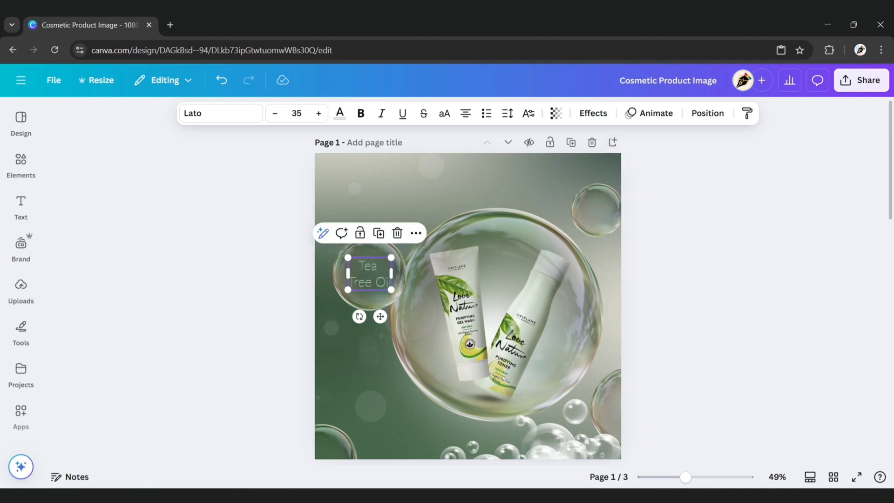
left_click(556, 113)
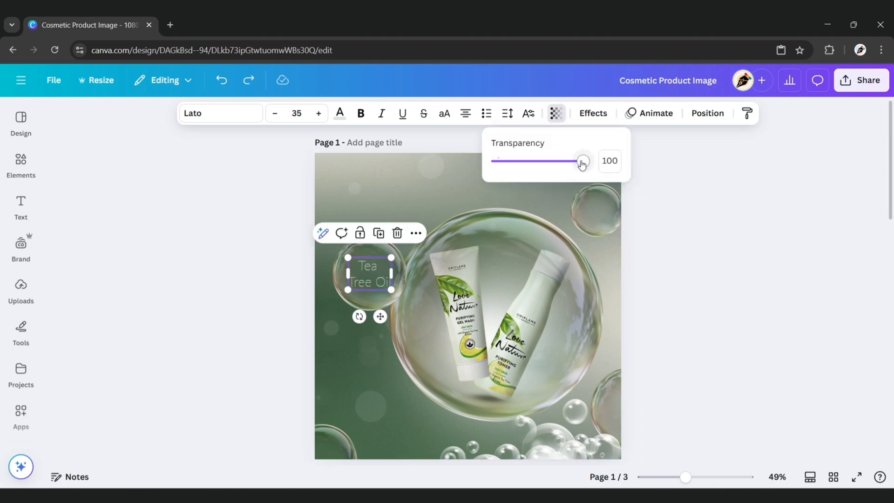
left_click_drag(580, 161, 527, 161)
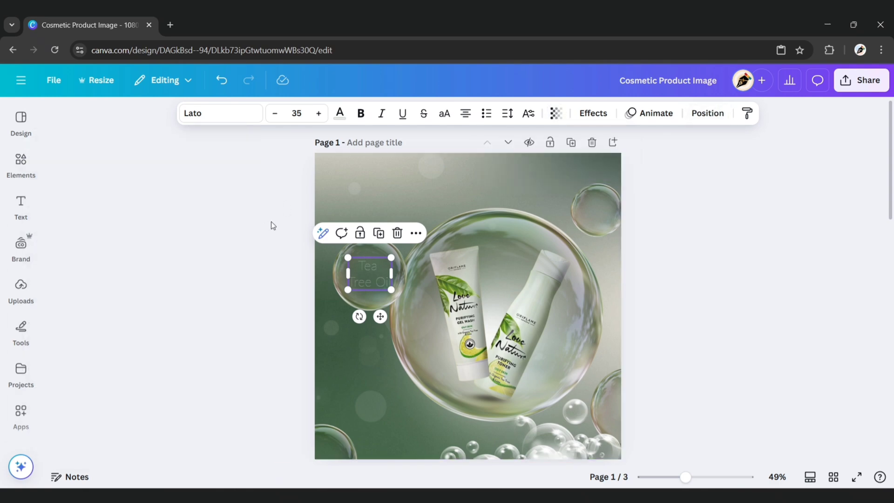
left_click_drag(369, 273, 542, 182)
type("Lime")
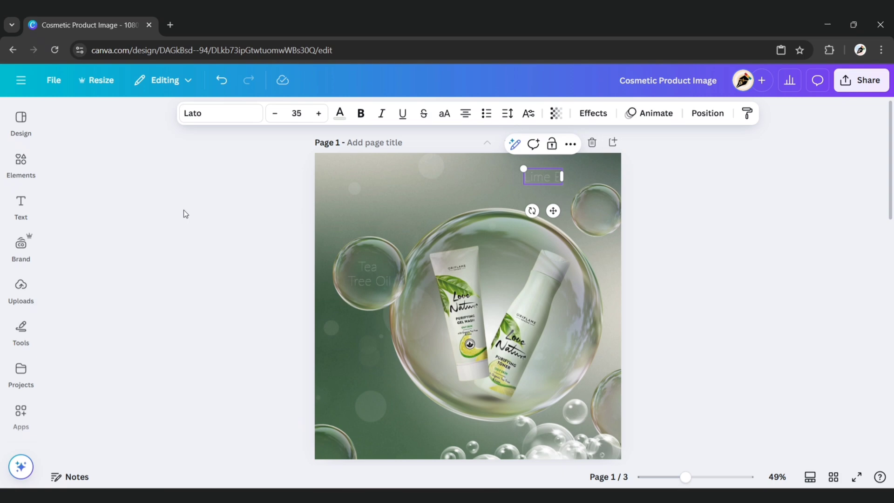
- Retype the copied label as 'Lime Extract' at size 25 inside the top-right bubble
type("Extract")
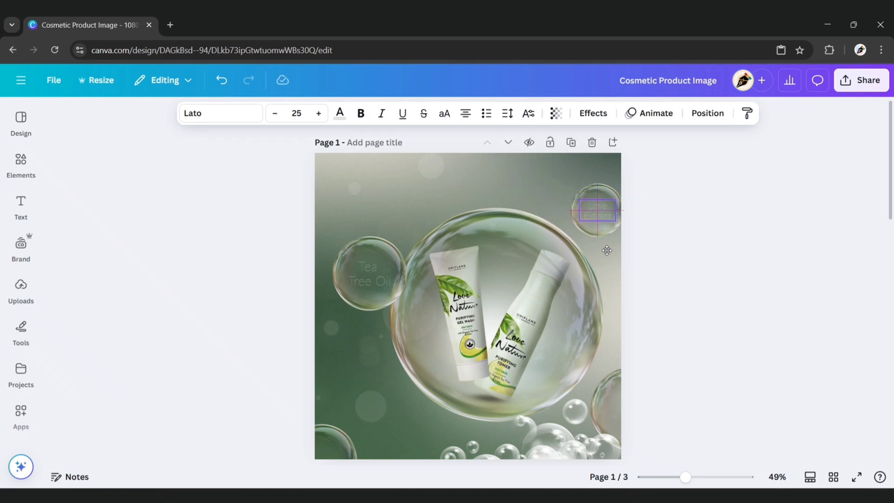
left_click(708, 113)
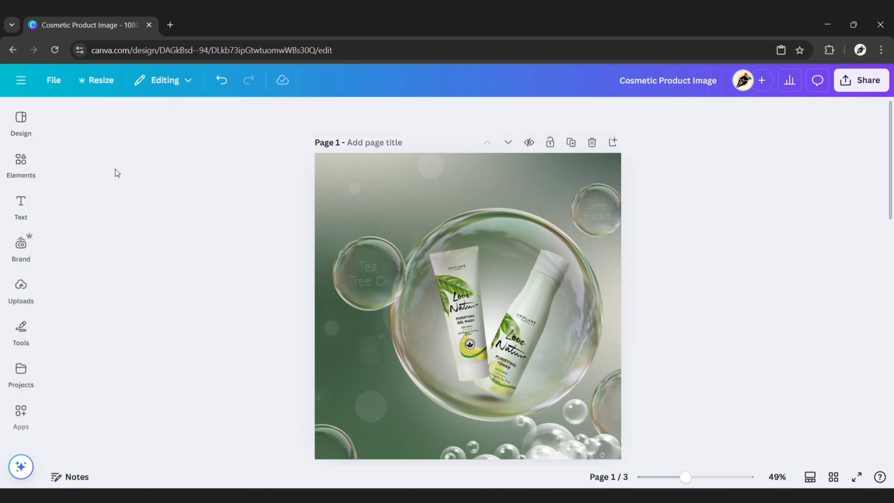
- Search Elements for 'arrow' graphics and add a curly arrow
type("arrow")
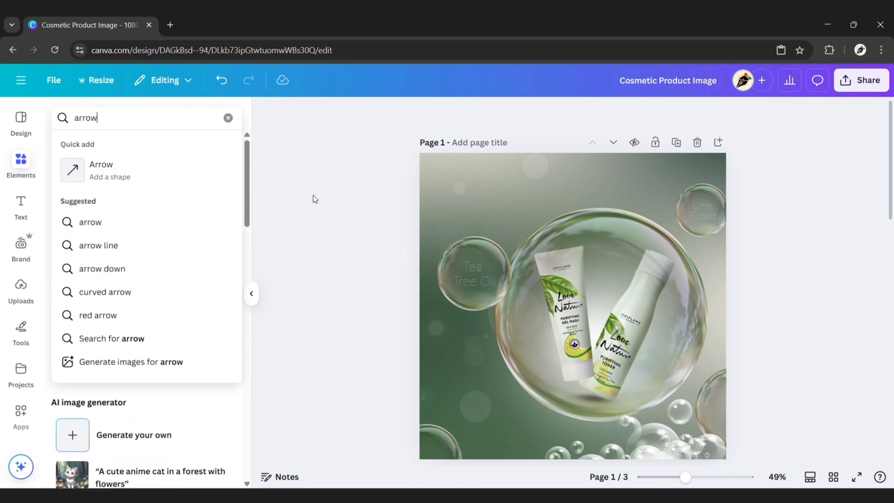
key("Enter")
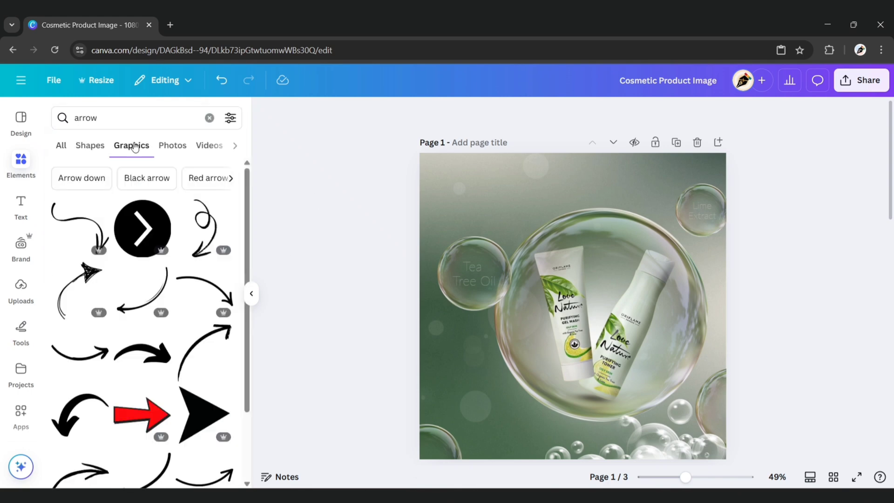
scroll("down", 3)
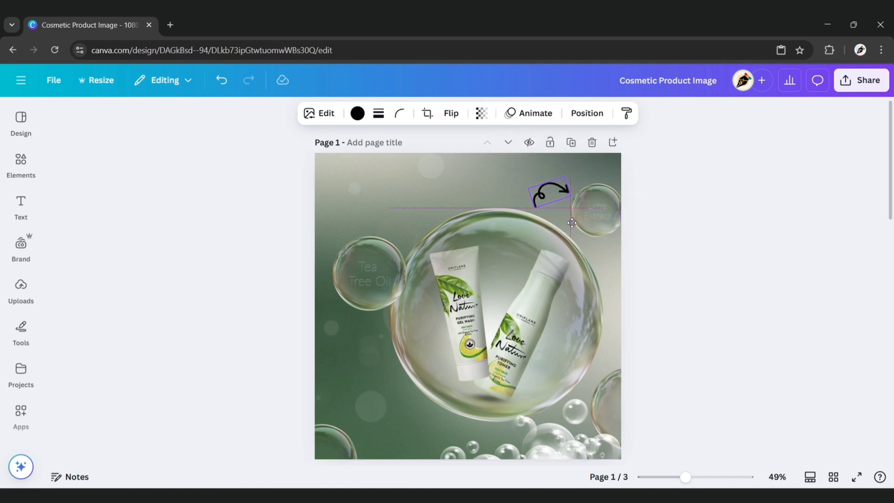
- Give the arrow the pale label colour and point copies at both bubbles, then add a heading
left_click(357, 112)
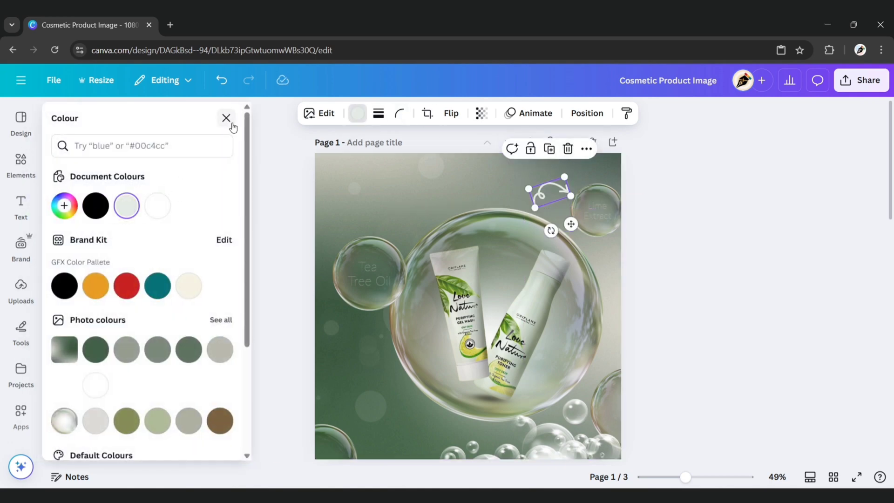
left_click(226, 118)
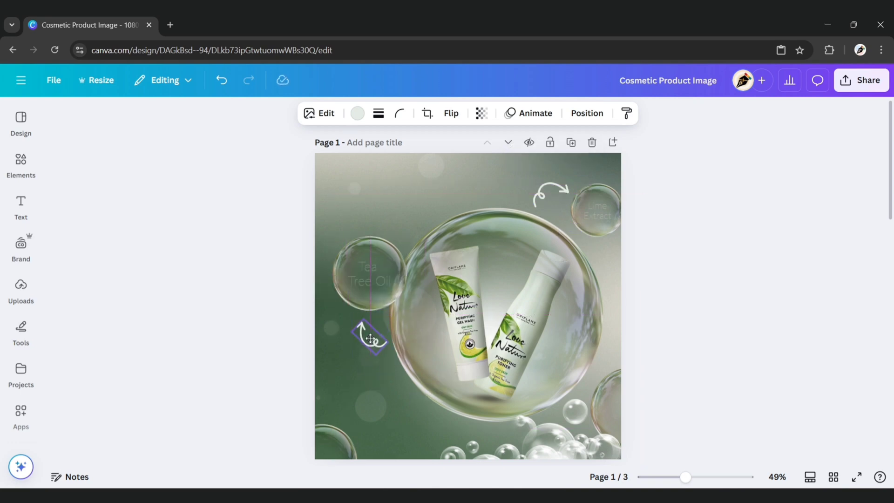
left_click(174, 263)
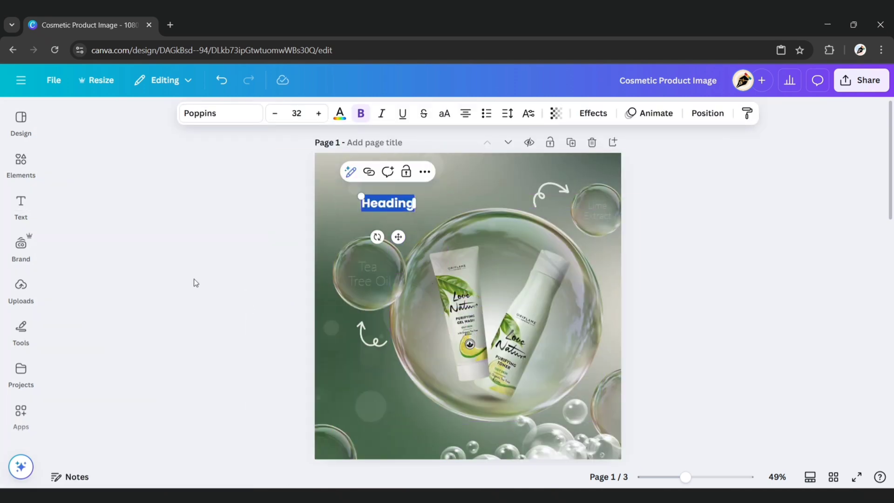
- Type the heading 'Say Hello, To Fresh Skin' and set it in Lato
type("Say Hello")
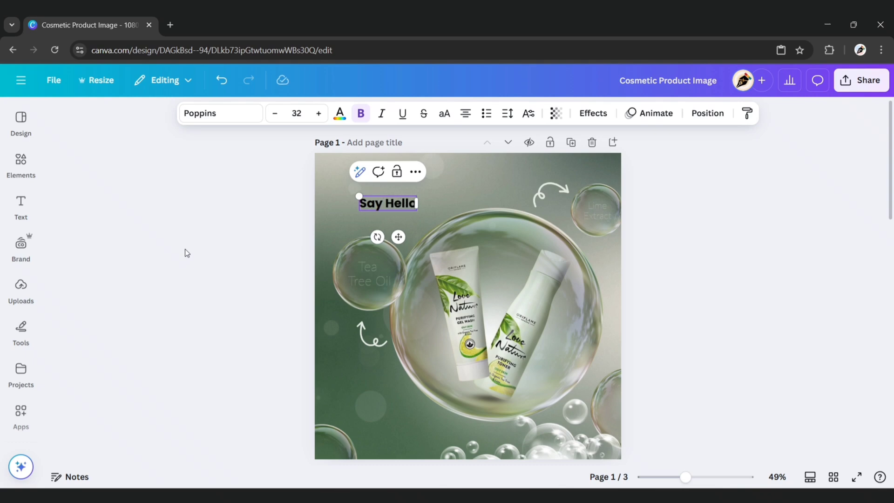
type("To Fresh Skin")
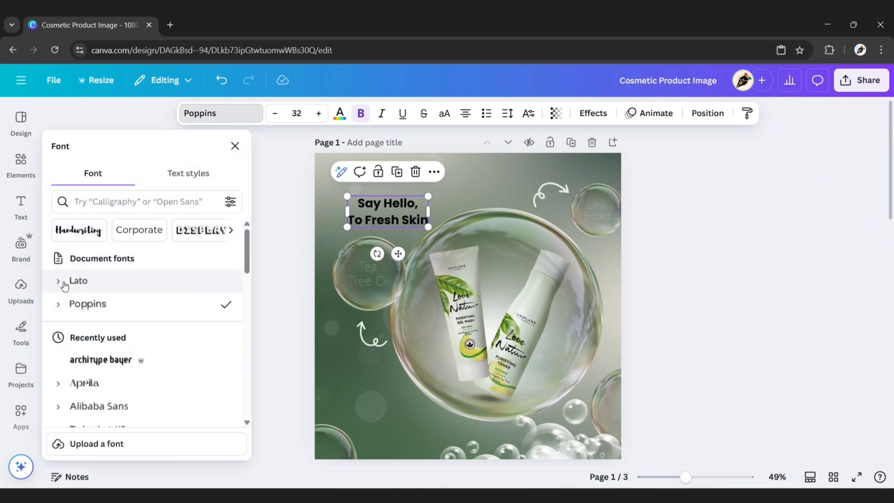
left_click(78, 281)
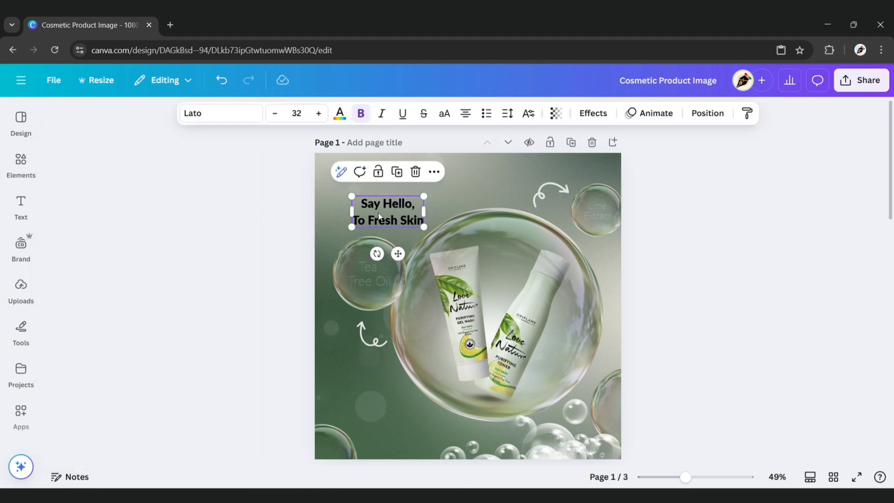
- Make the headline size 45, uppercase, and position it at the top left
left_click(296, 113)
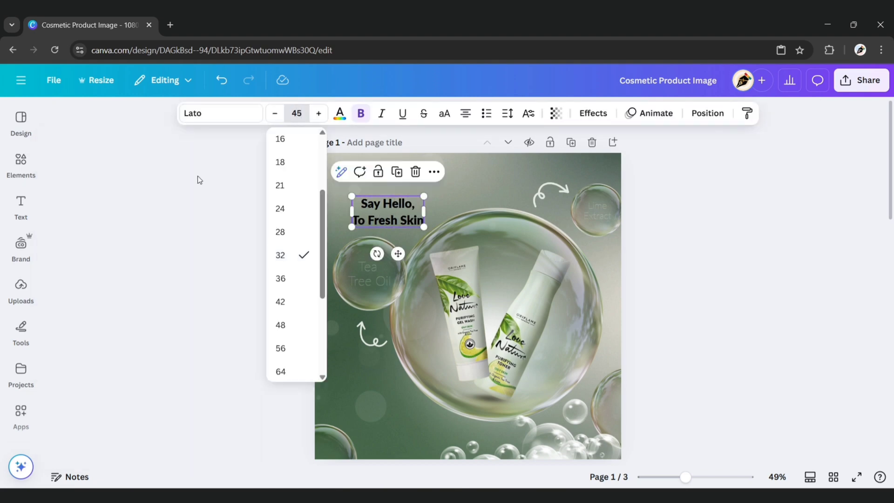
left_click(385, 142)
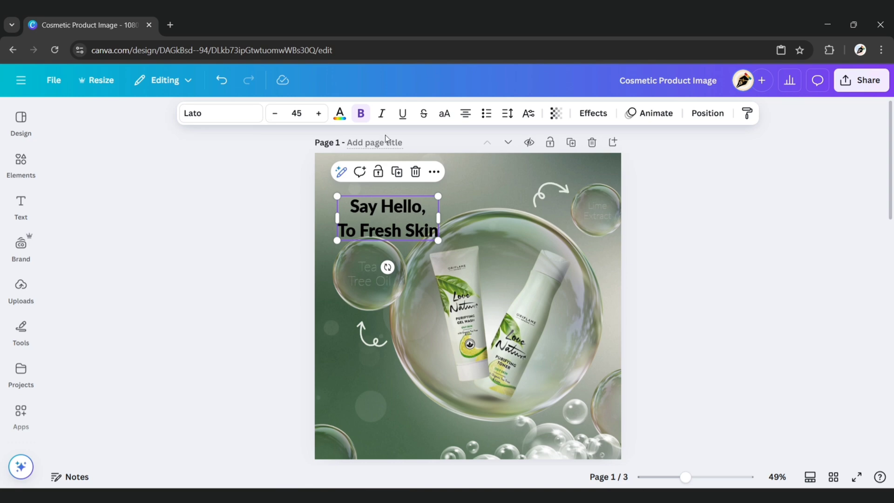
left_click(444, 113)
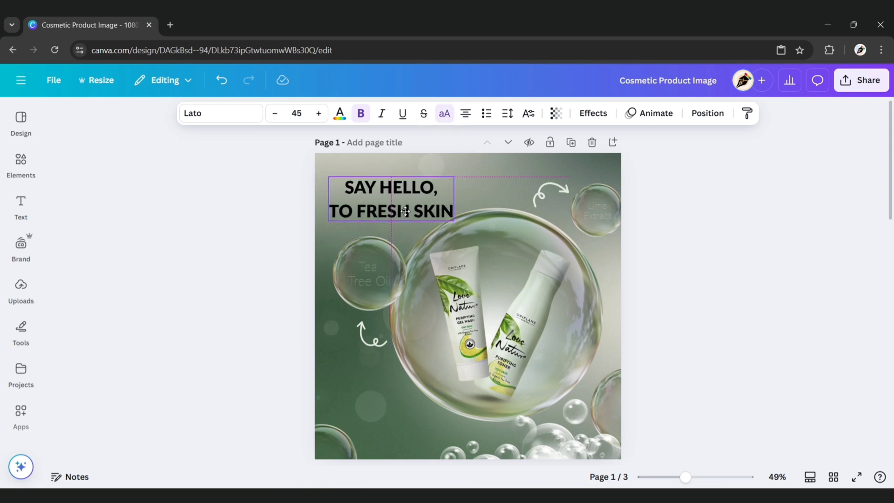
left_click(404, 212)
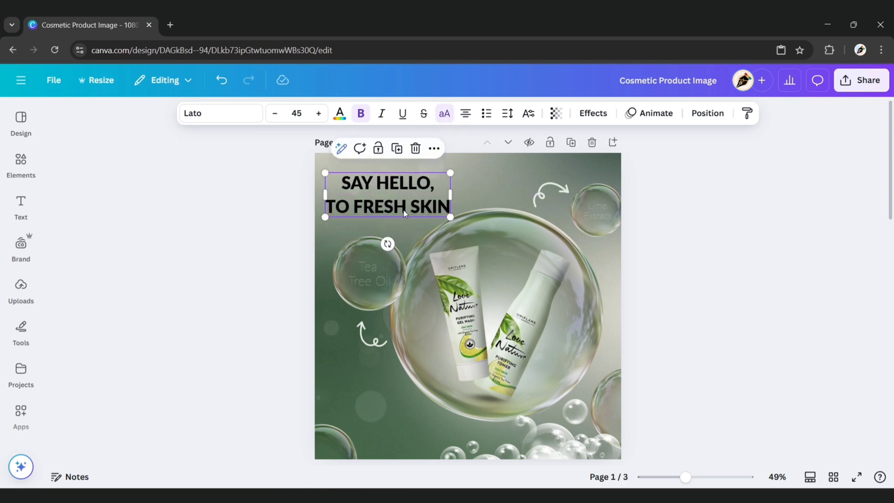
- Change the headline from black weight to Lato Bold
double_click(384, 184)
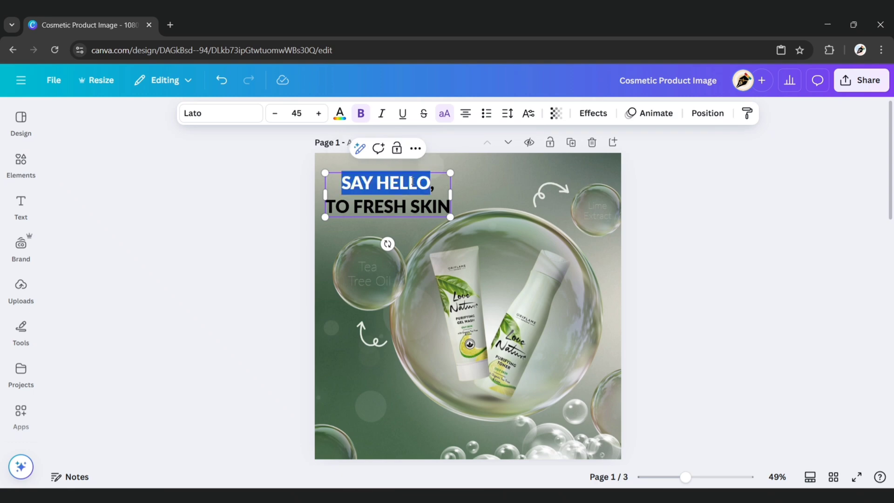
left_click(220, 113)
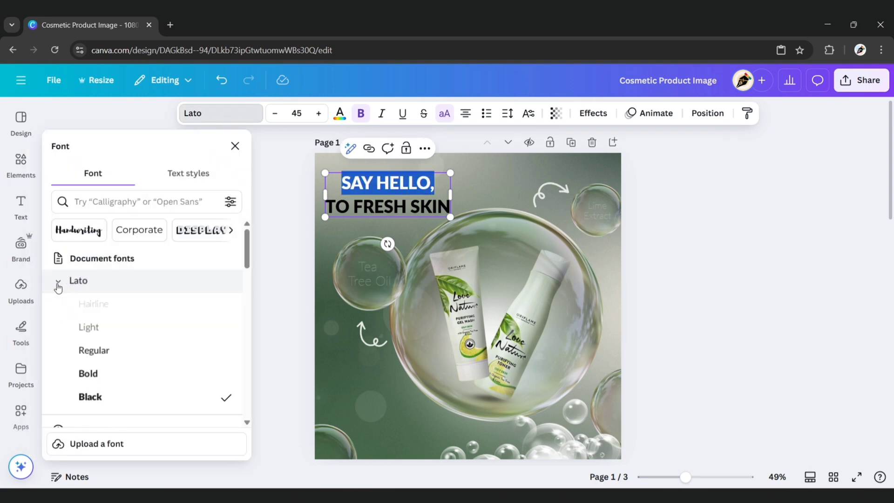
left_click(88, 373)
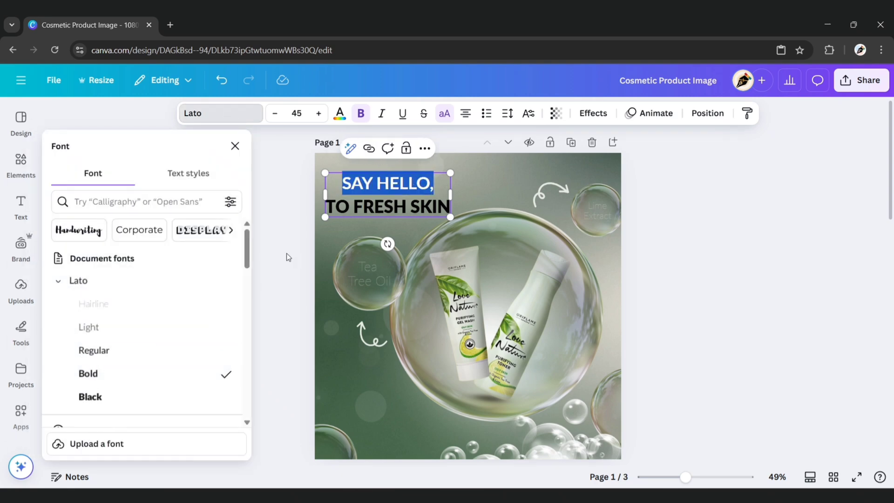
left_click(386, 206)
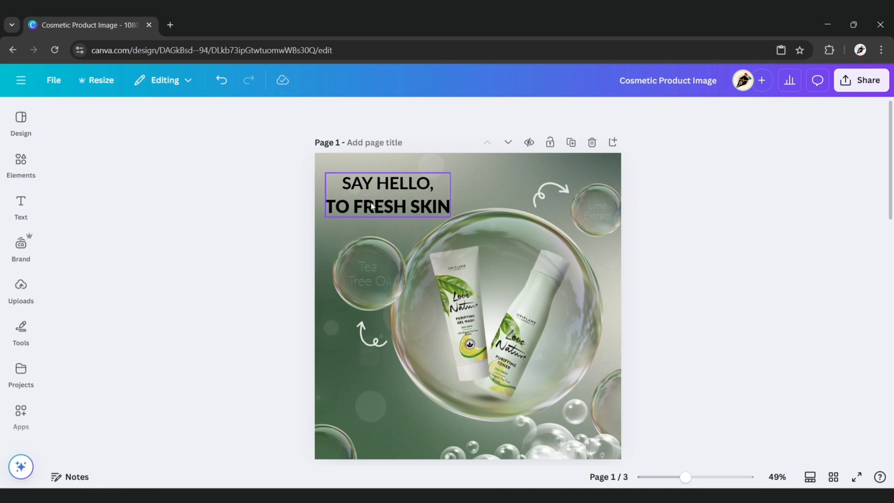
left_click(374, 206)
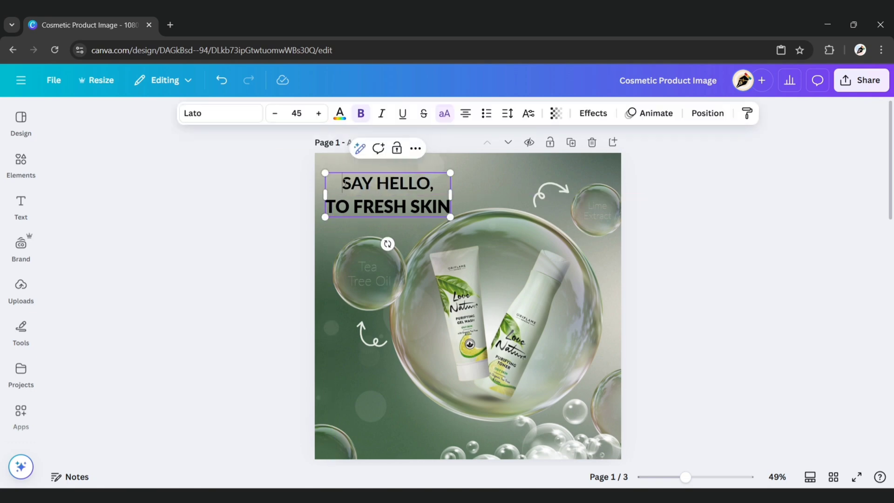
- Colour 'SAY HELLO,' white and 'TO FRESH SKIN' dark green
double_click(385, 183)
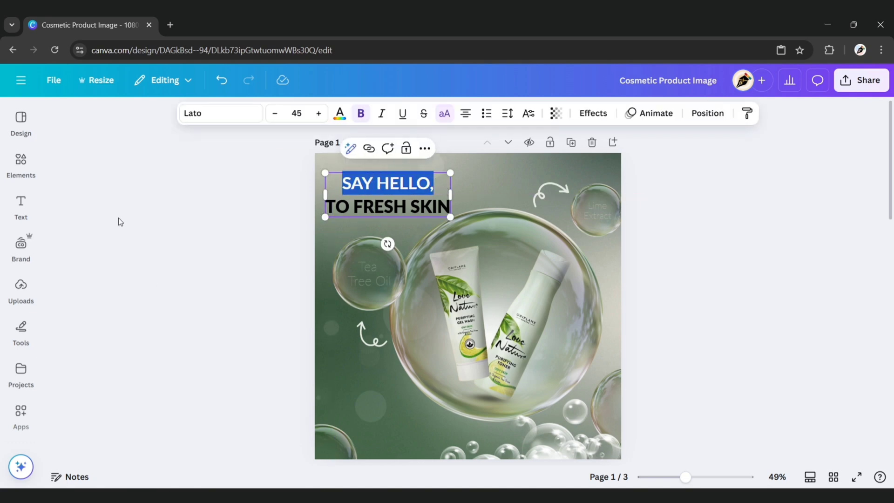
left_click(340, 113)
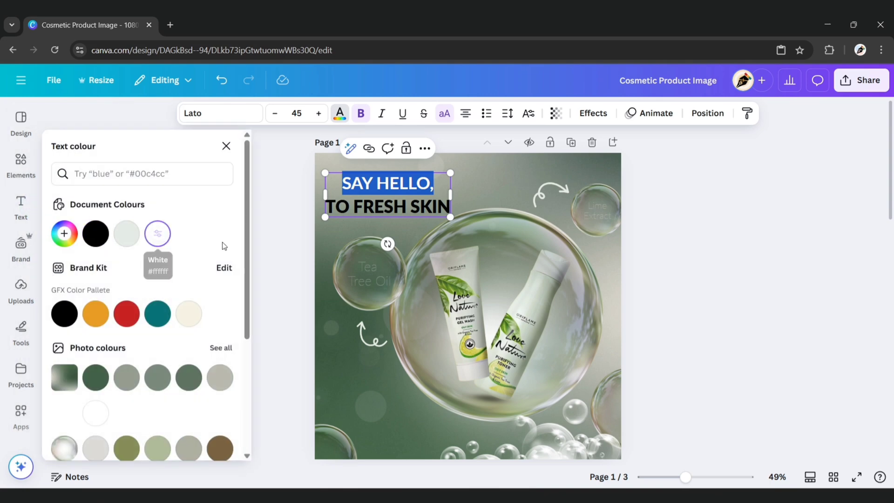
left_click(63, 233)
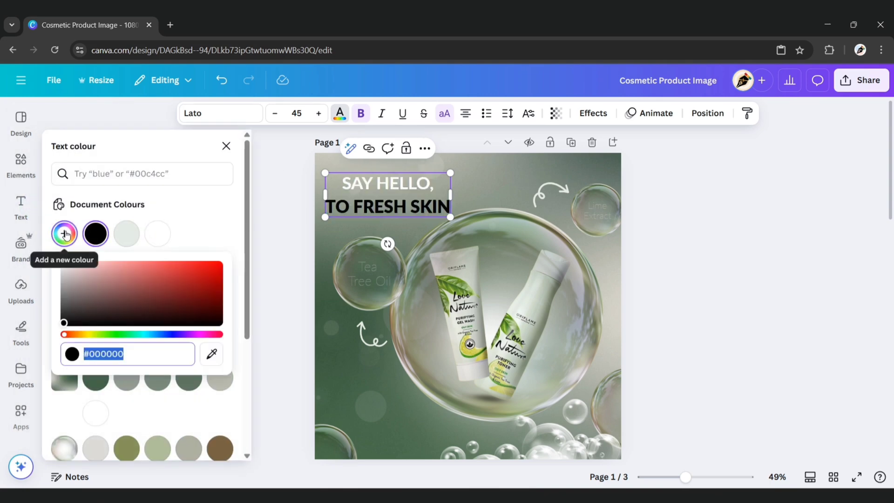
left_click(95, 234)
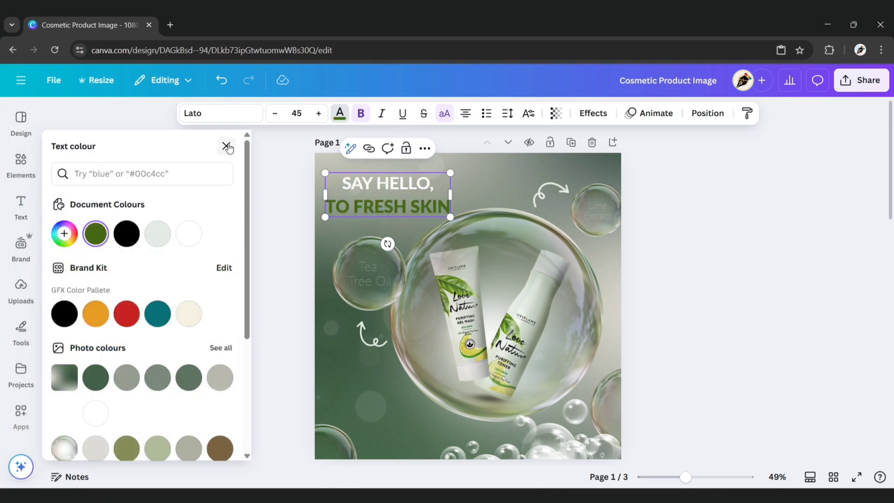
left_click(226, 146)
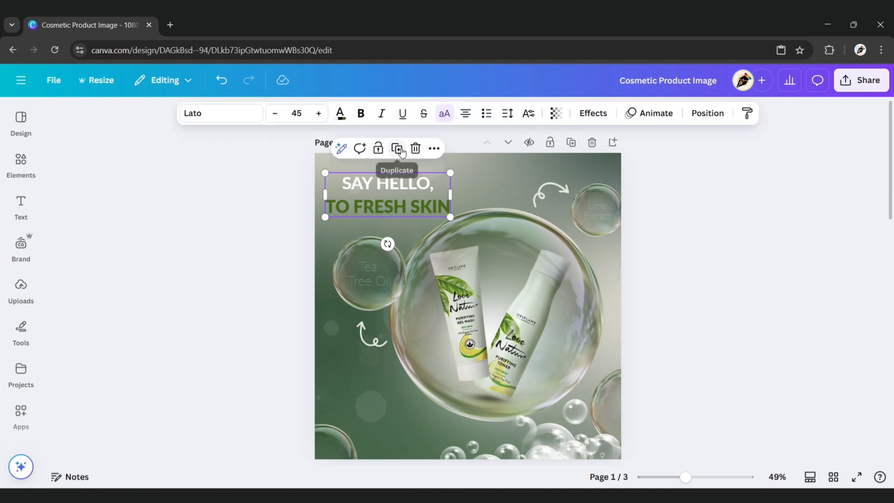
- Duplicate the headline as 'KEEP CALM AND BUY', narrowed to wrap, in the lower left
left_click(397, 148)
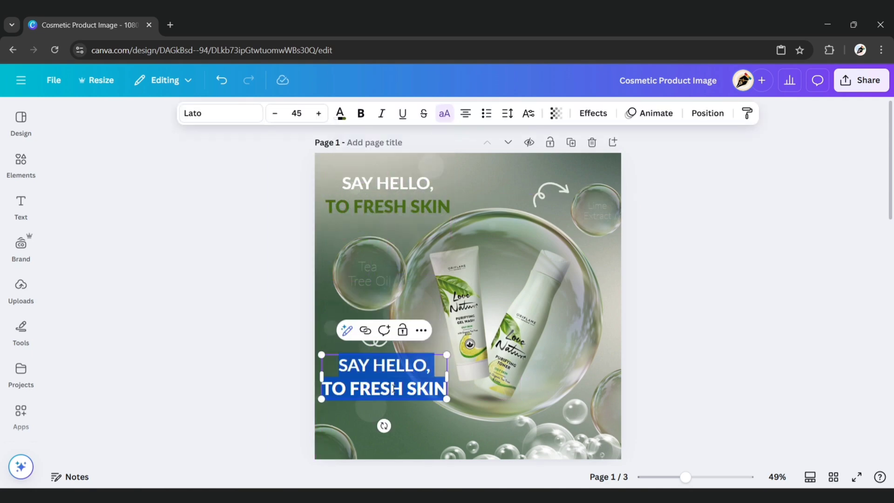
type("KEEP CALM!")
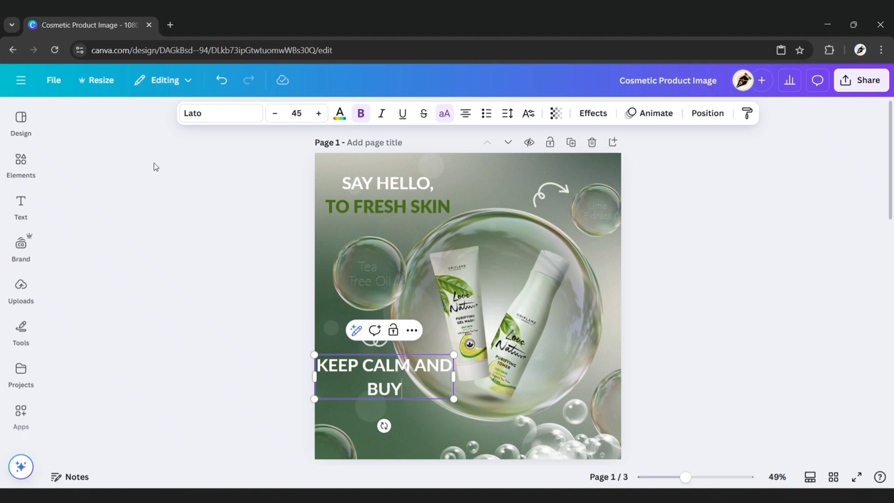
left_click(220, 112)
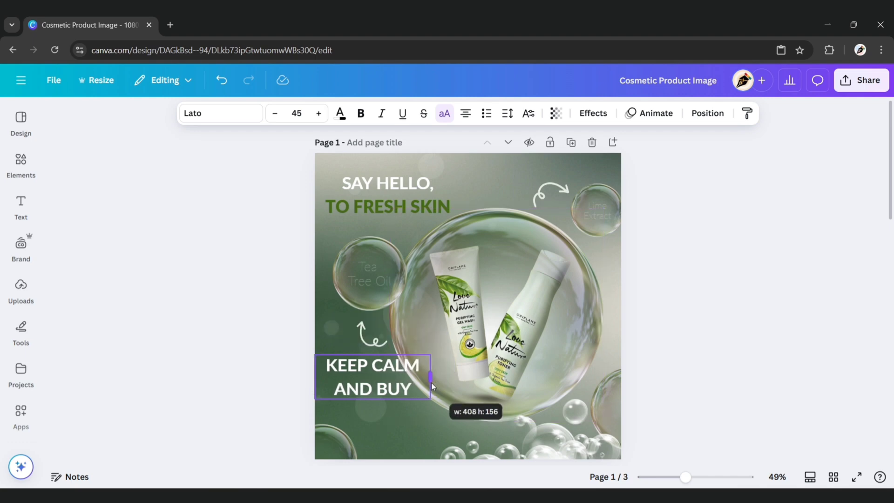
left_click(507, 113)
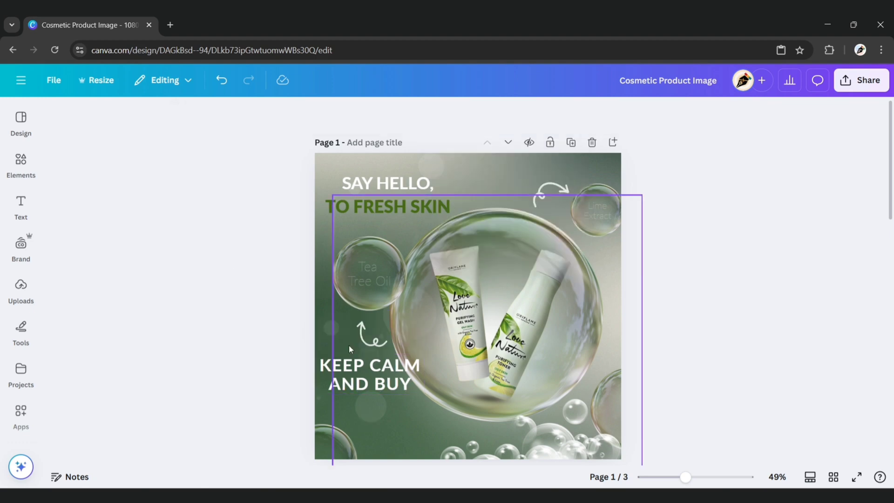
left_click(367, 374)
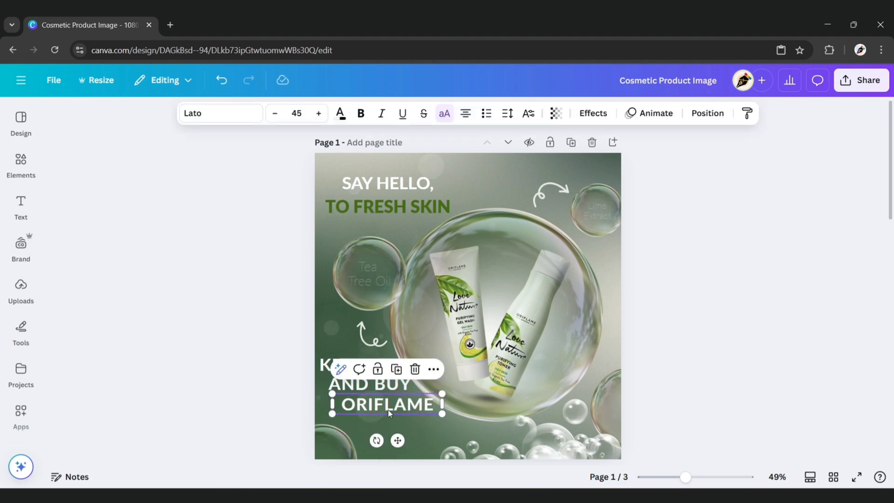
- Set the ORIFLAME line to a lighter weight, size 50, in yellow-green
left_click(220, 113)
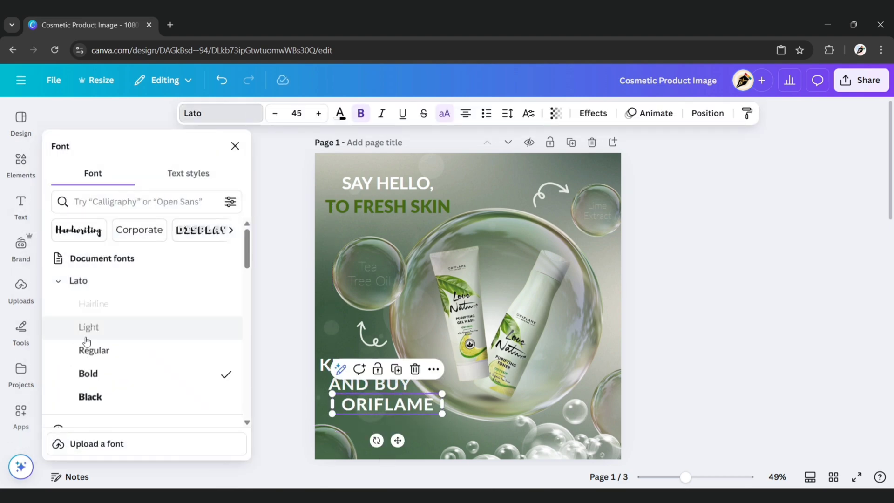
left_click(296, 113)
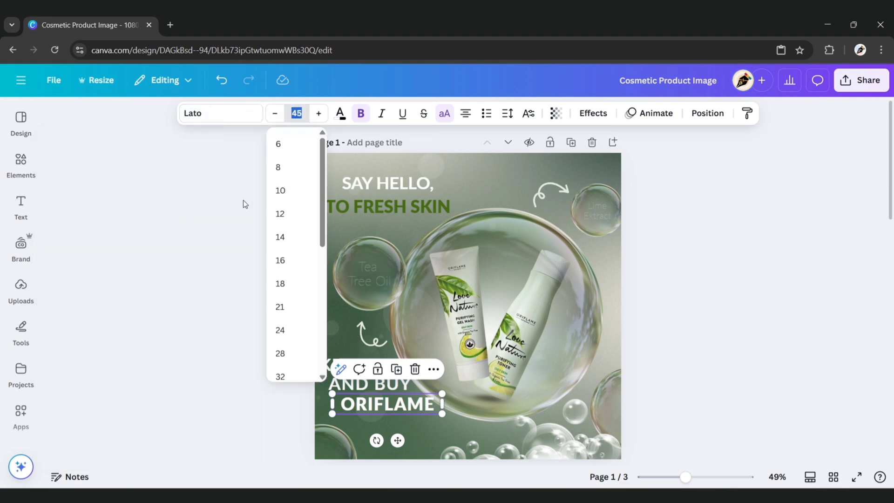
left_click(308, 368)
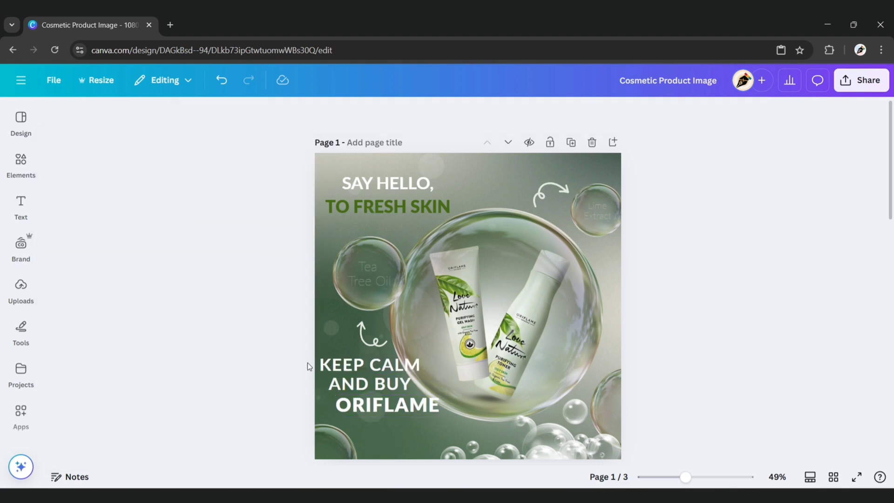
left_click(340, 113)
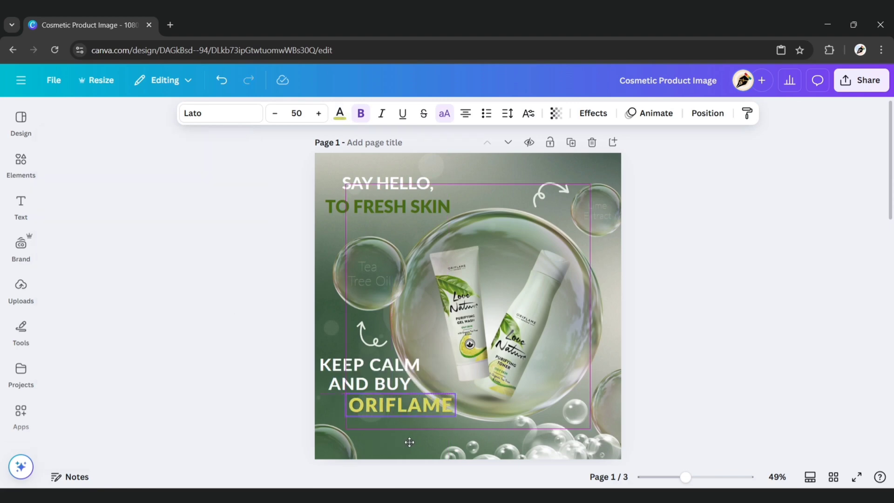
left_click(20, 206)
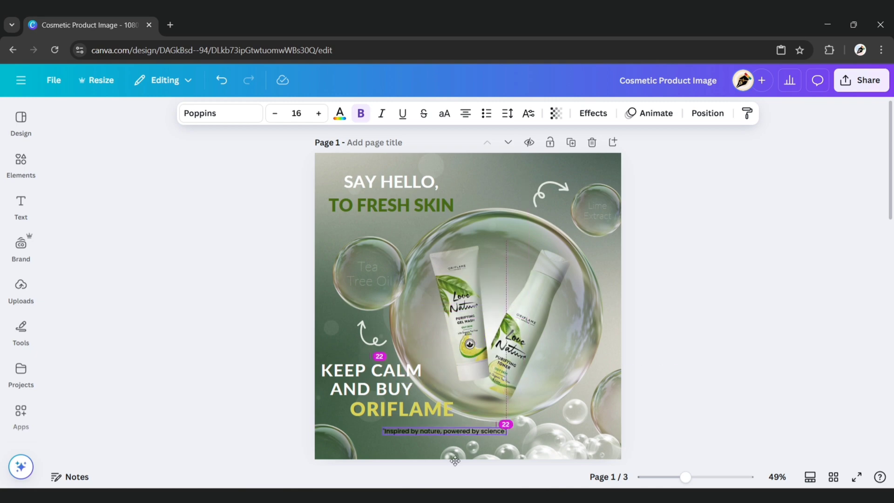
- Set the bottom tagline in Lato at size 20 in white
left_click(452, 431)
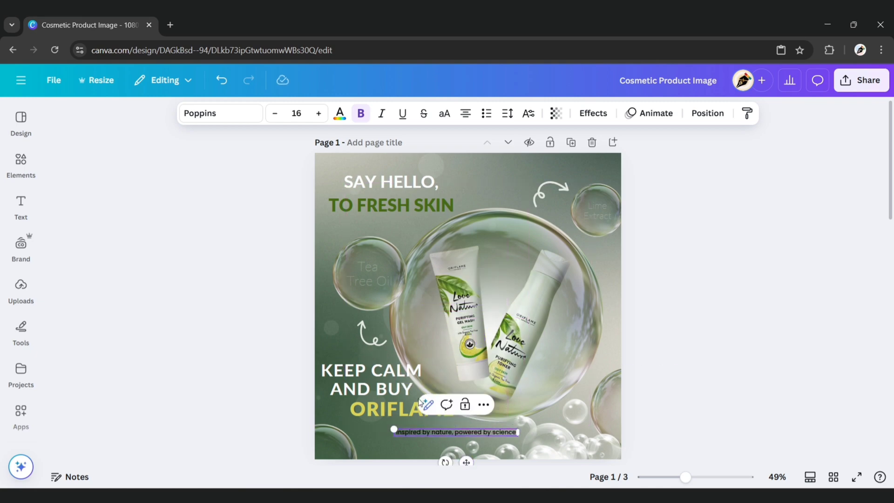
left_click(220, 113)
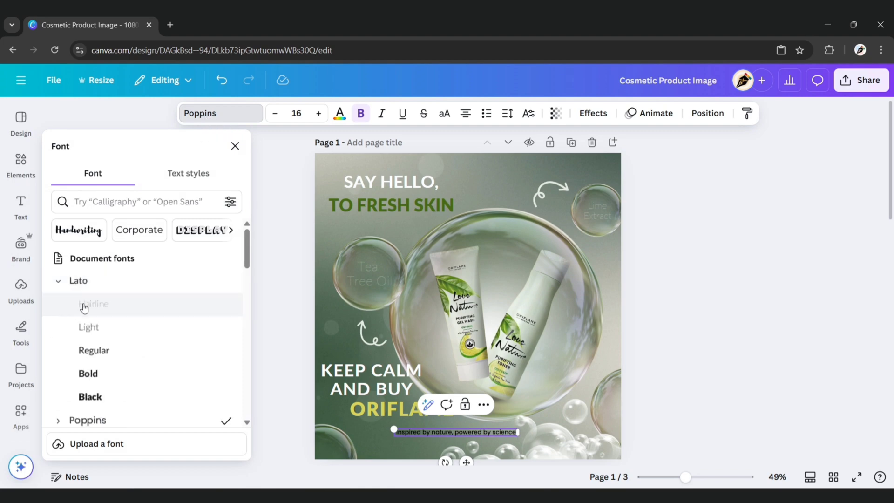
left_click(84, 304)
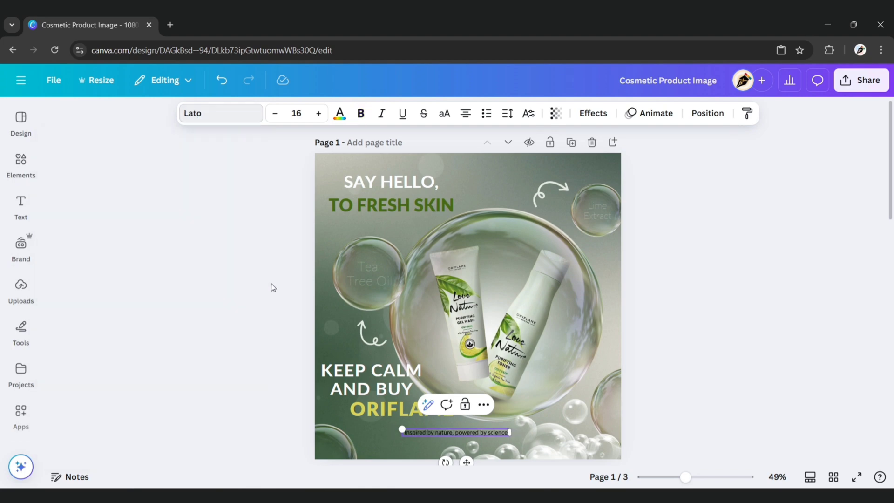
left_click(296, 113)
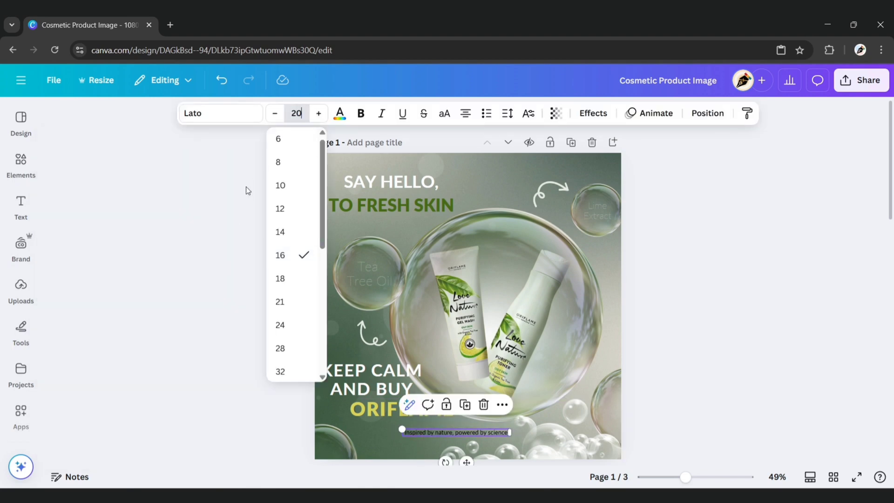
left_click(232, 292)
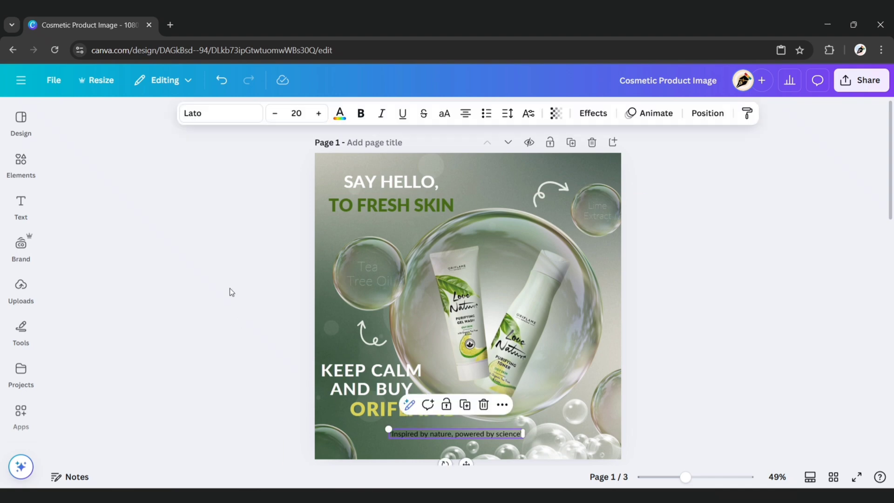
left_click(339, 112)
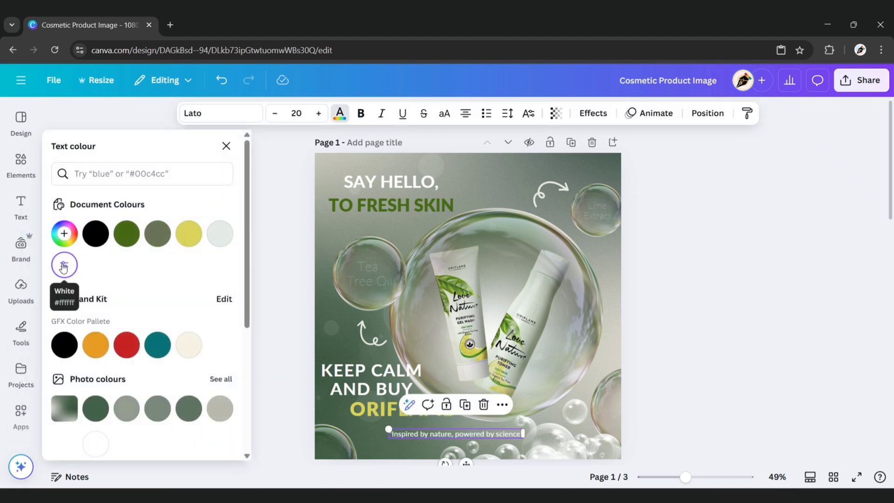
left_click(177, 338)
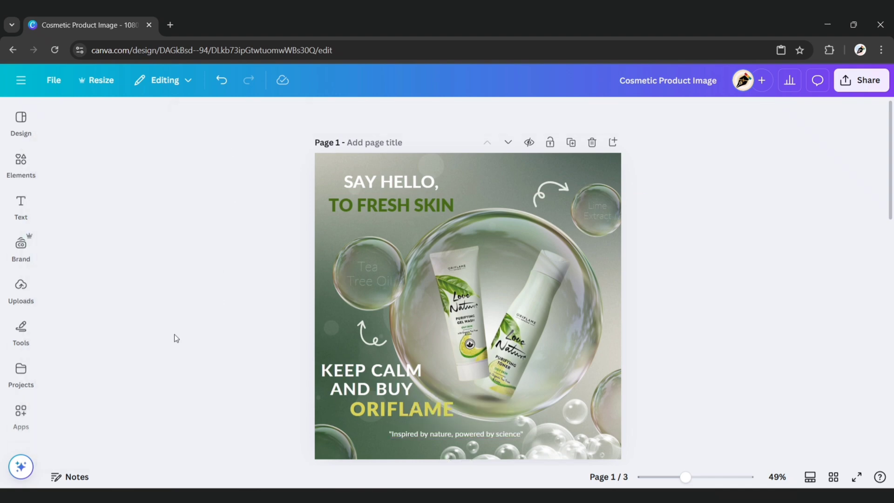